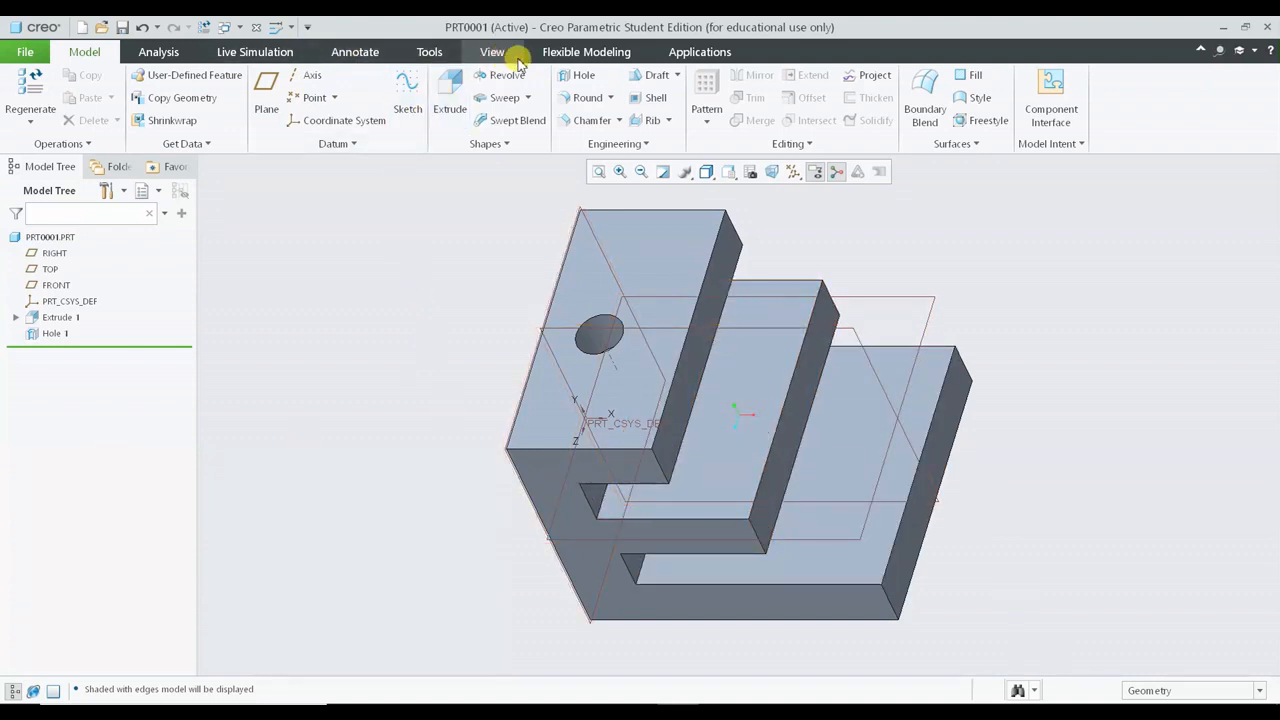
# - Create a planar cross-section through the block positioned at the hole's centre and accept it
pyautogui.click(492, 52)
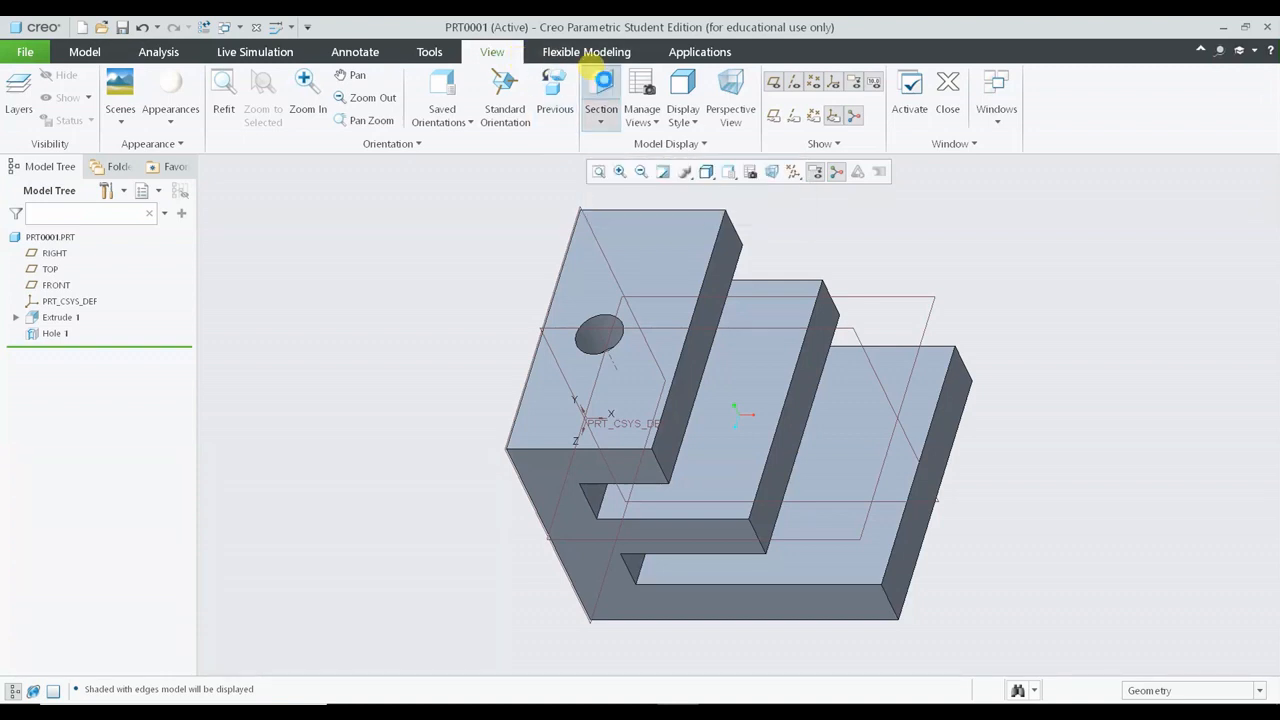
pyautogui.click(600, 96)
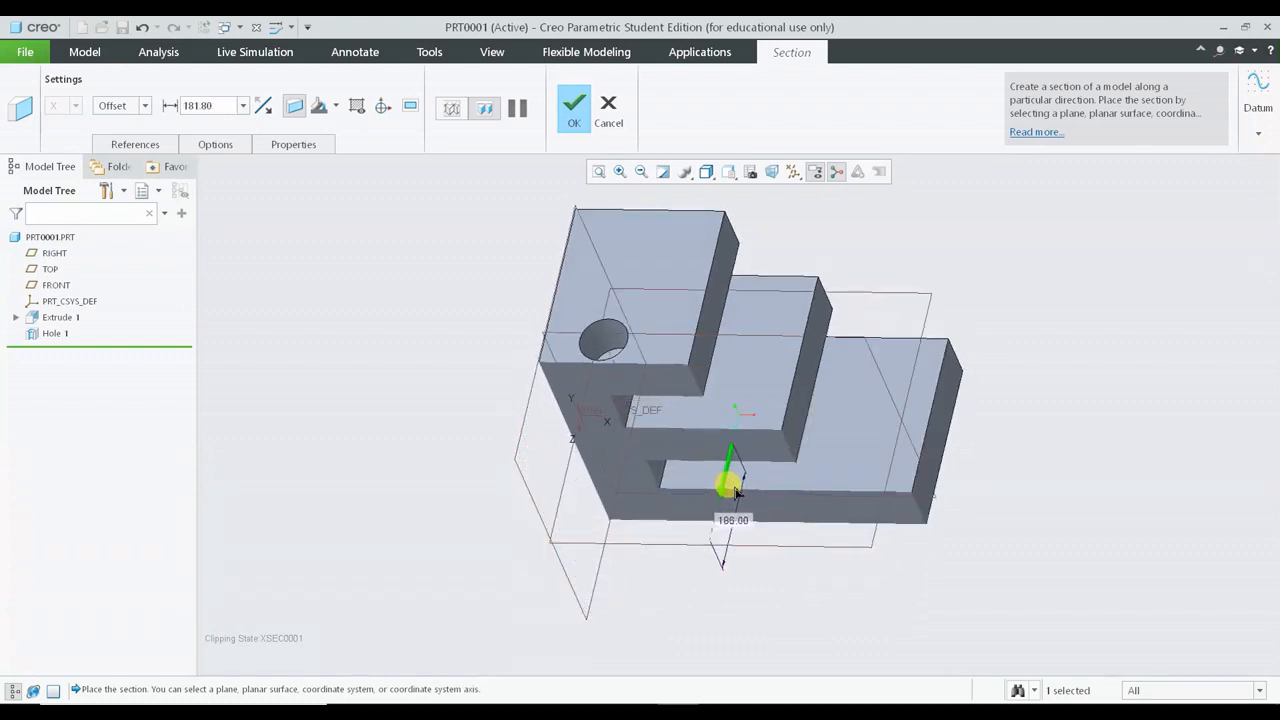
pyautogui.moveTo(730, 486); pyautogui.dragTo(732, 476)
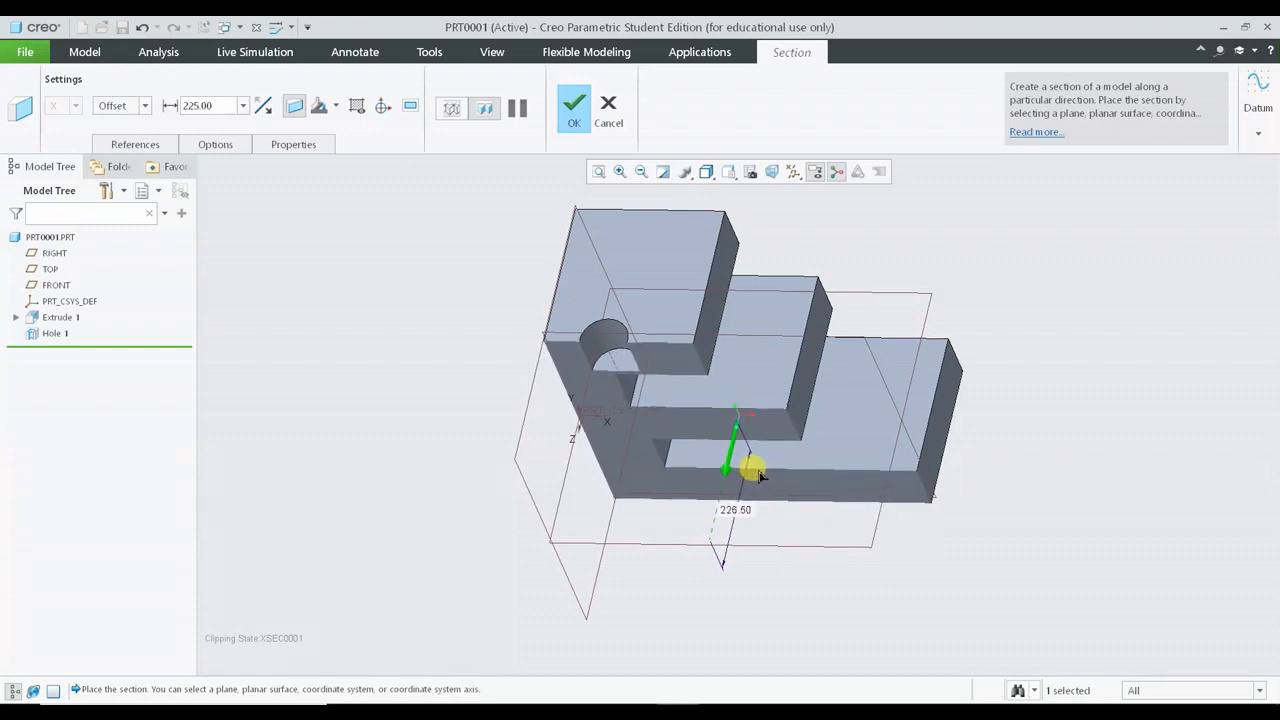
pyautogui.moveTo(750, 472); pyautogui.dragTo(764, 468)
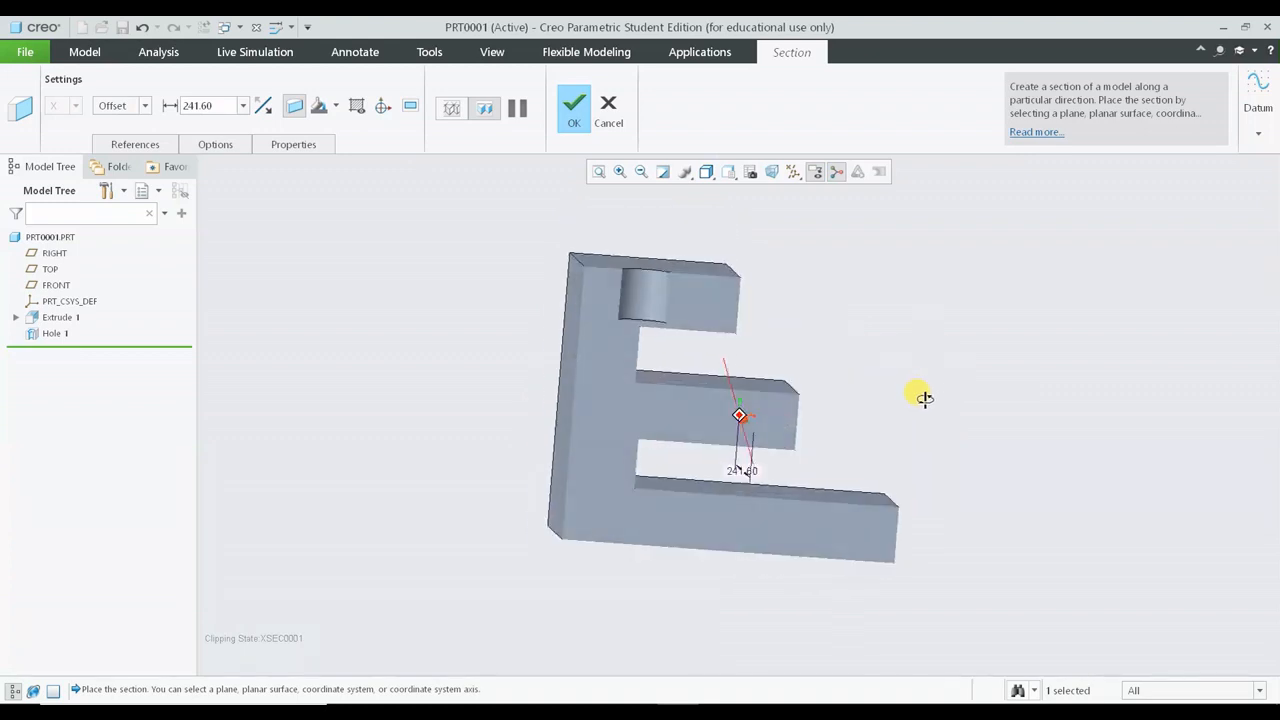
pyautogui.click(572, 104)
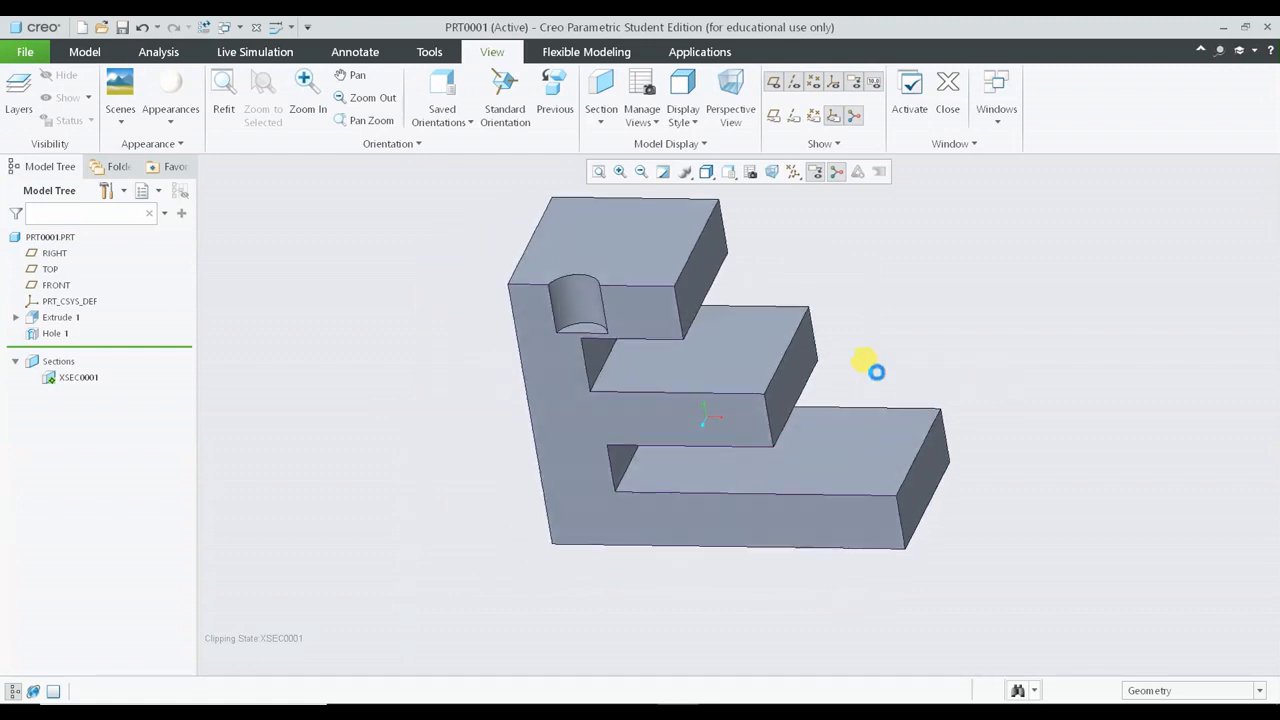
# - Edit Hole 1, view the block from FRONT and drag its depth to about 52.5
pyautogui.click(56, 332)
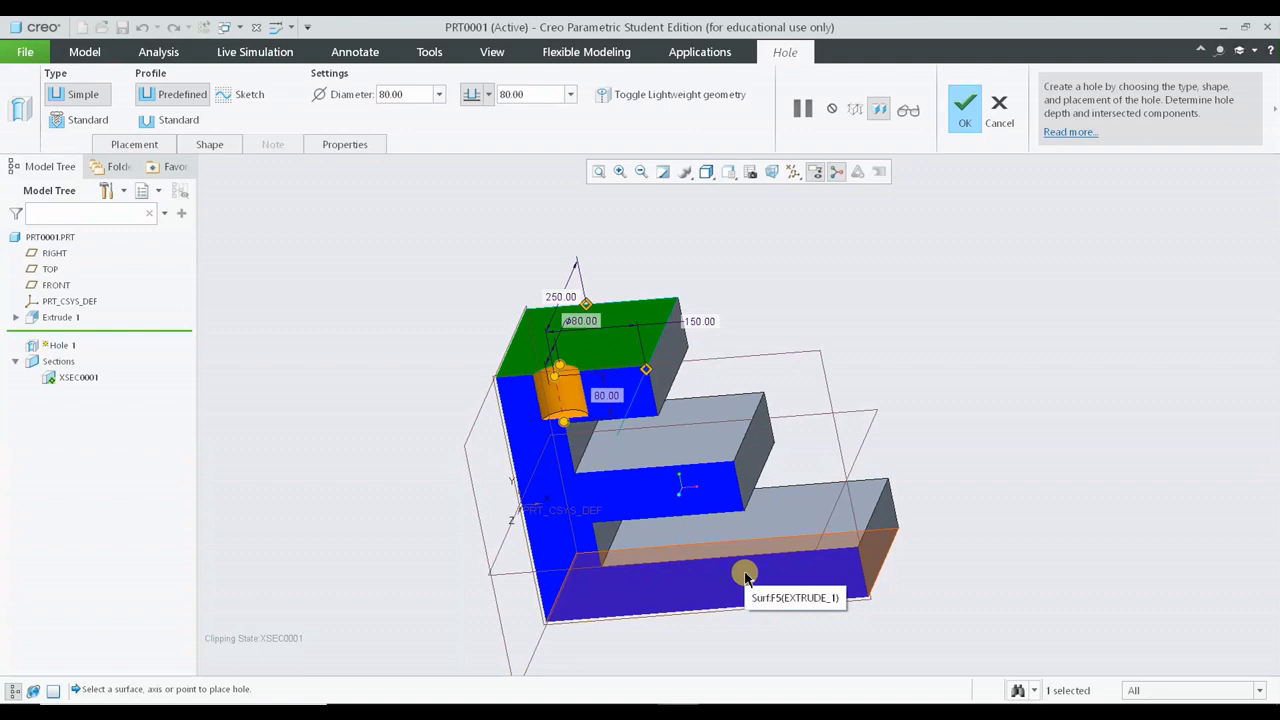
pyautogui.moveTo(372, 578)
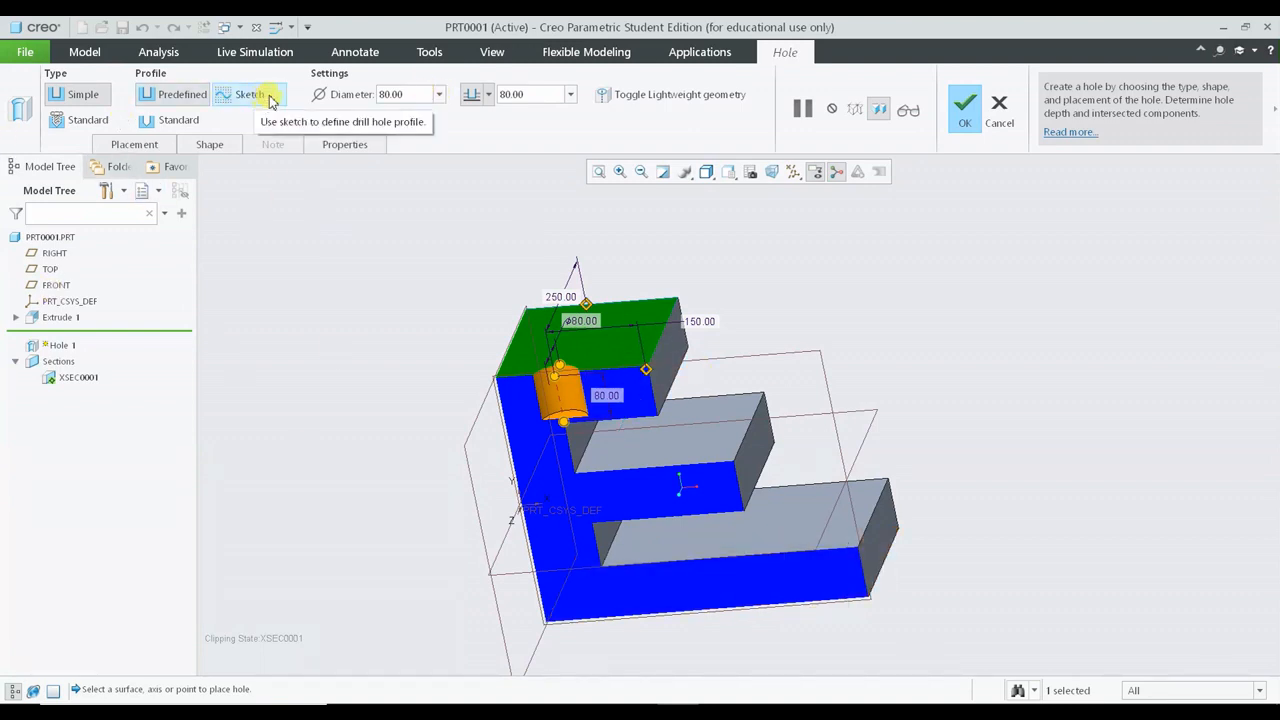
pyautogui.click(728, 172)
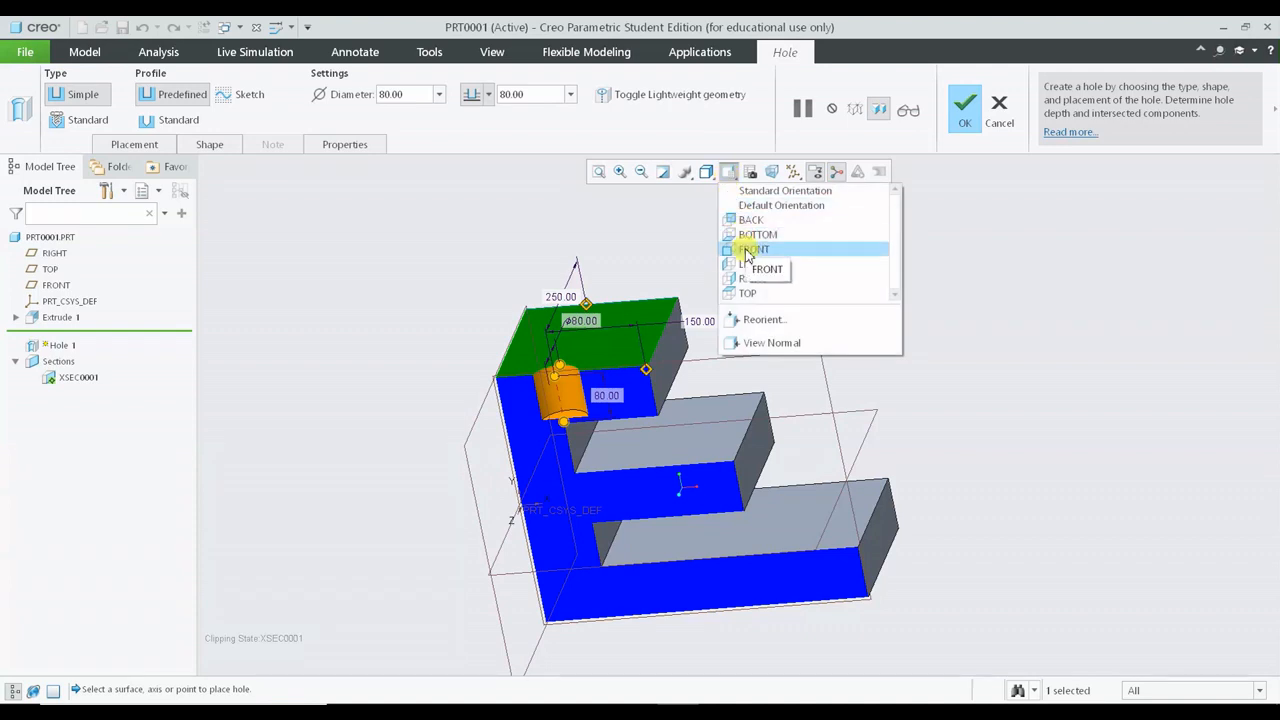
pyautogui.click(756, 248)
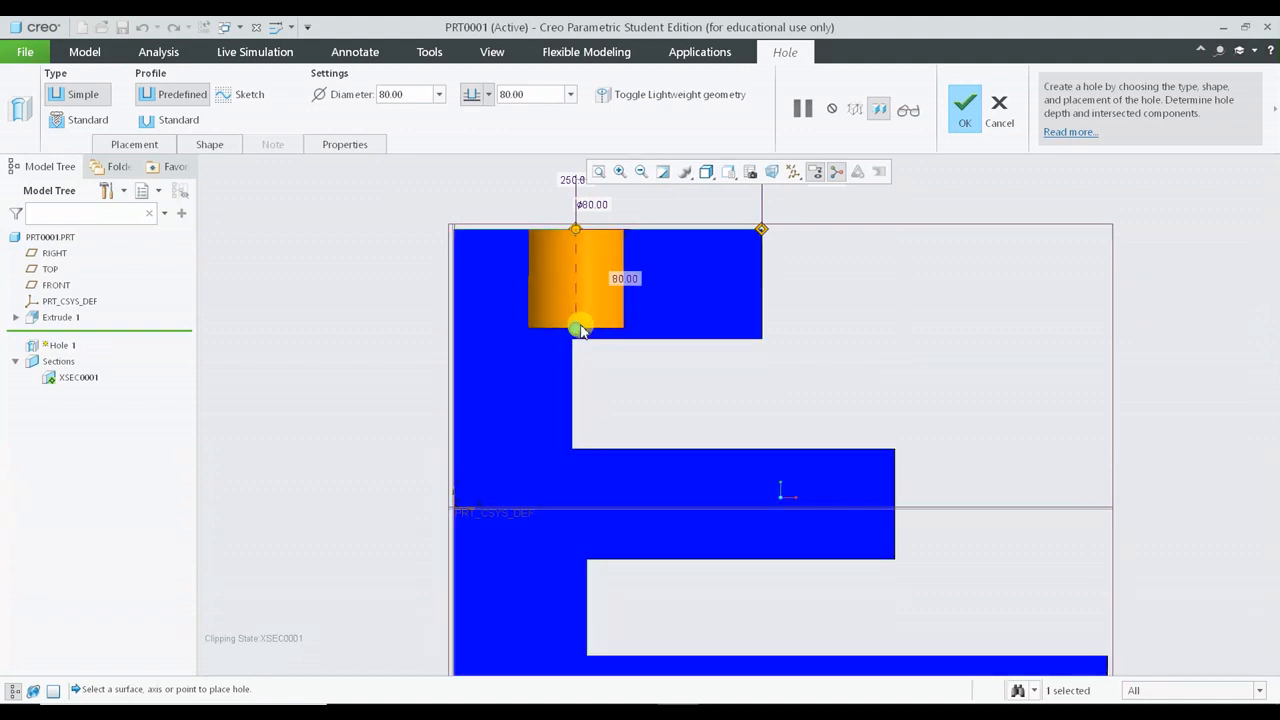
pyautogui.moveTo(580, 328); pyautogui.dragTo(584, 296)
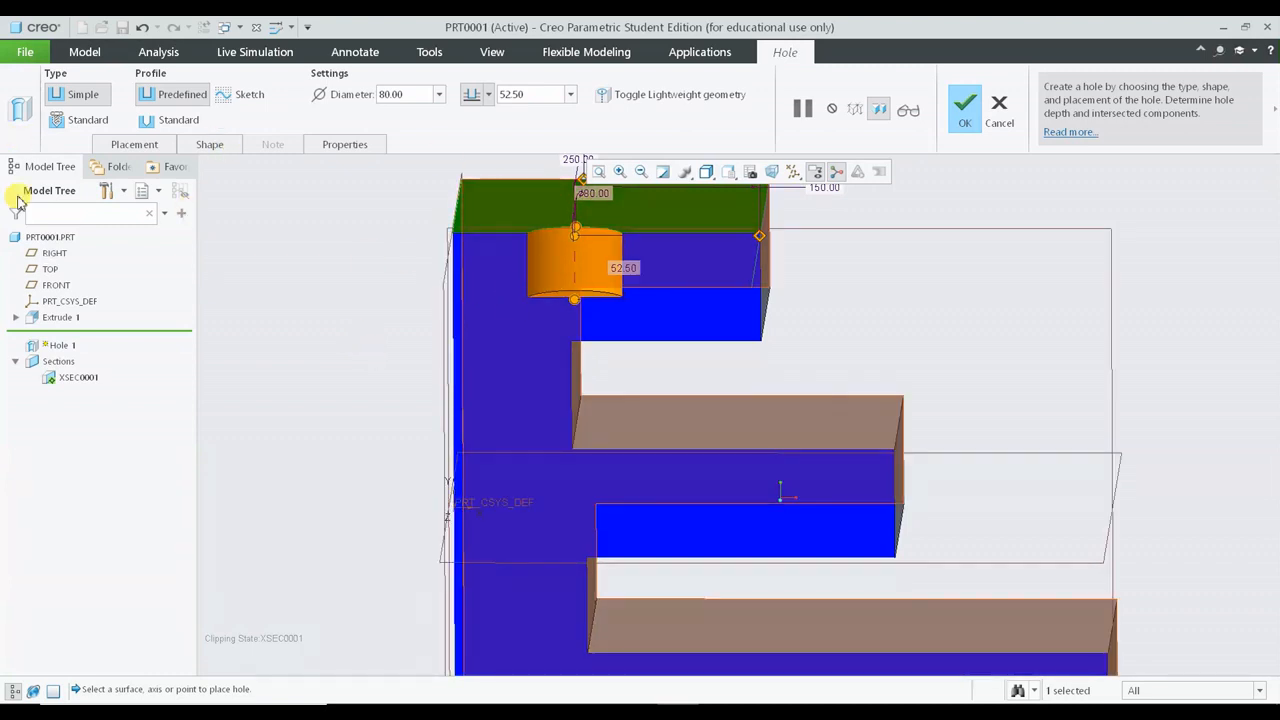
# - Switch the hole to the Standard drill-tip profile and display the block shaded
pyautogui.click(178, 120)
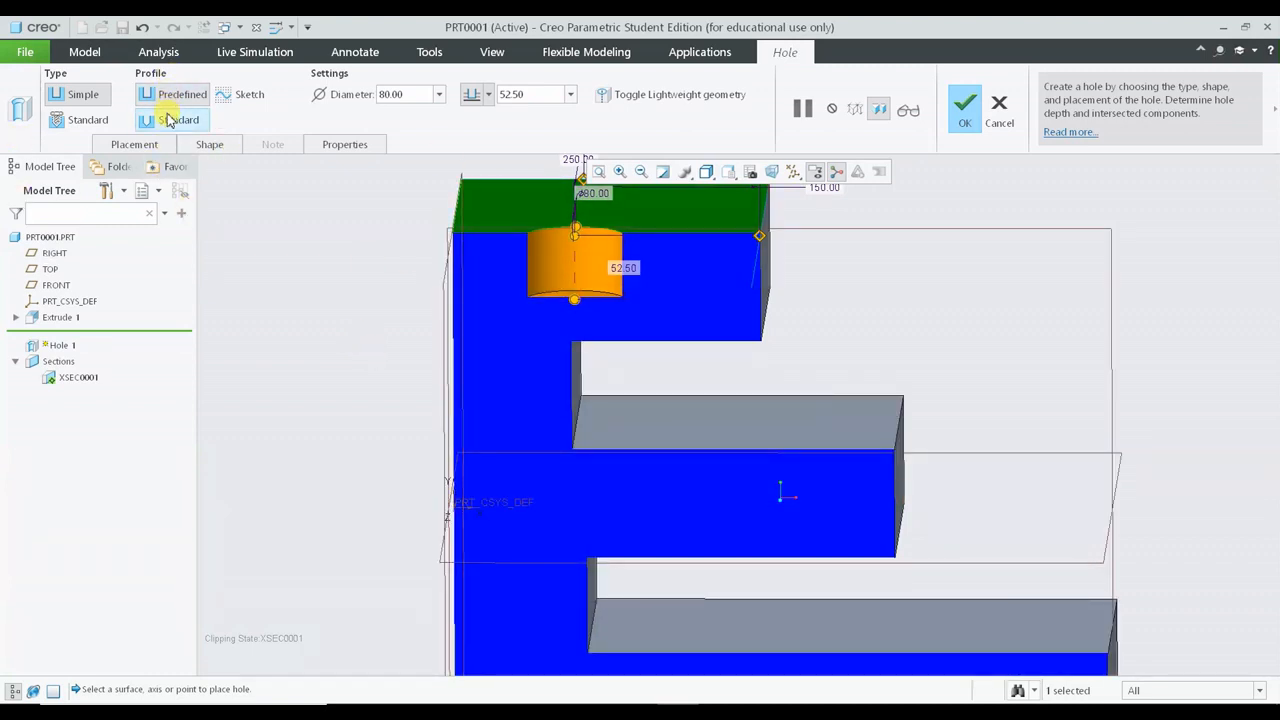
pyautogui.click(180, 120)
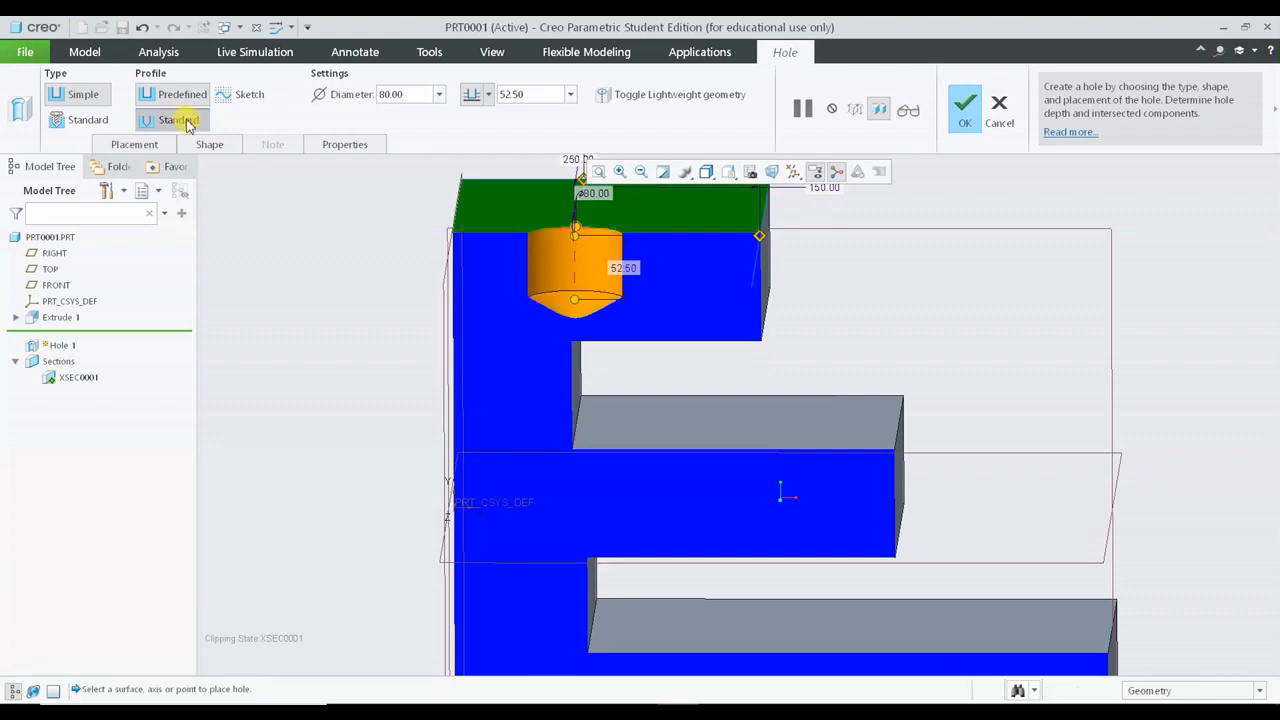
pyautogui.click(178, 120)
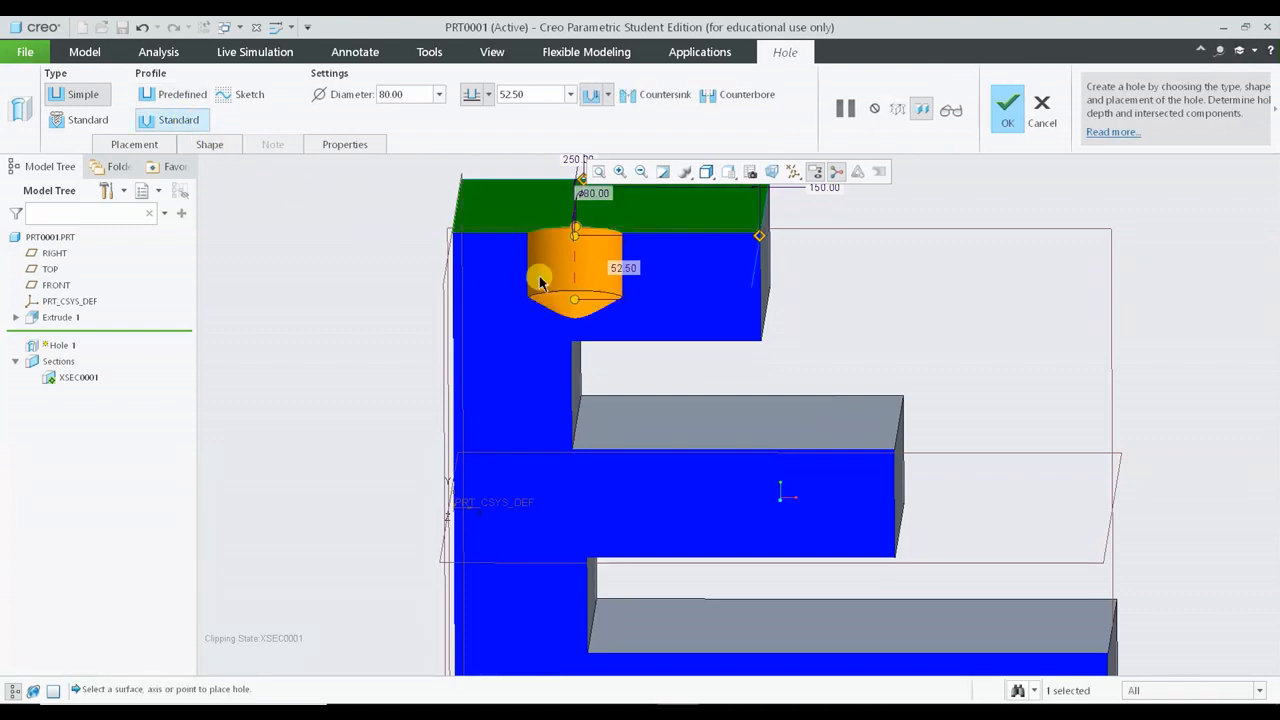
pyautogui.click(708, 172)
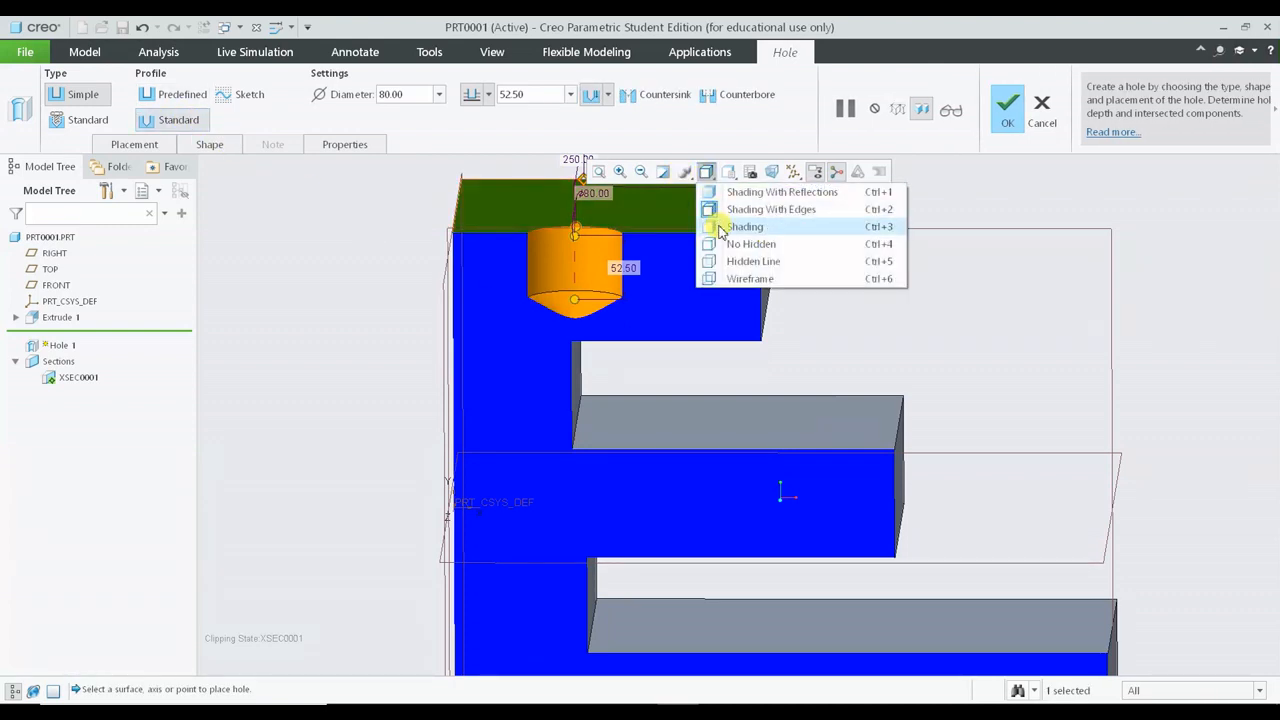
pyautogui.click(724, 172)
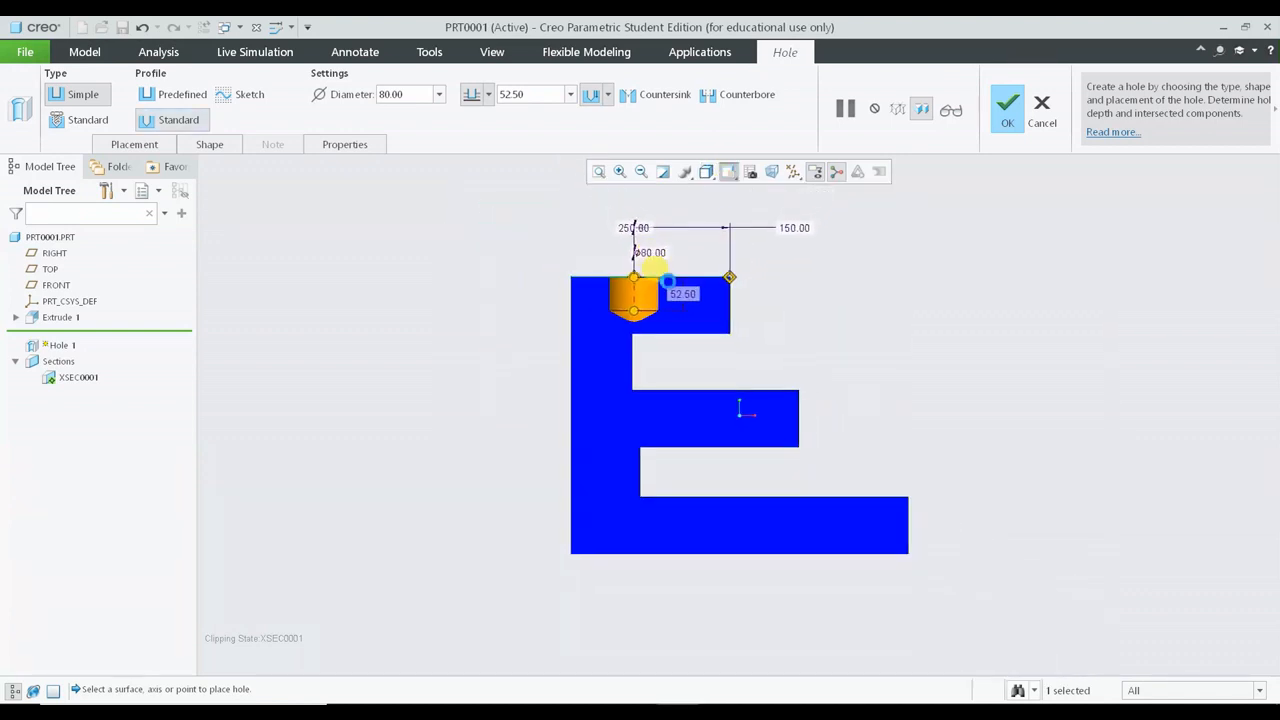
pyautogui.click(180, 94)
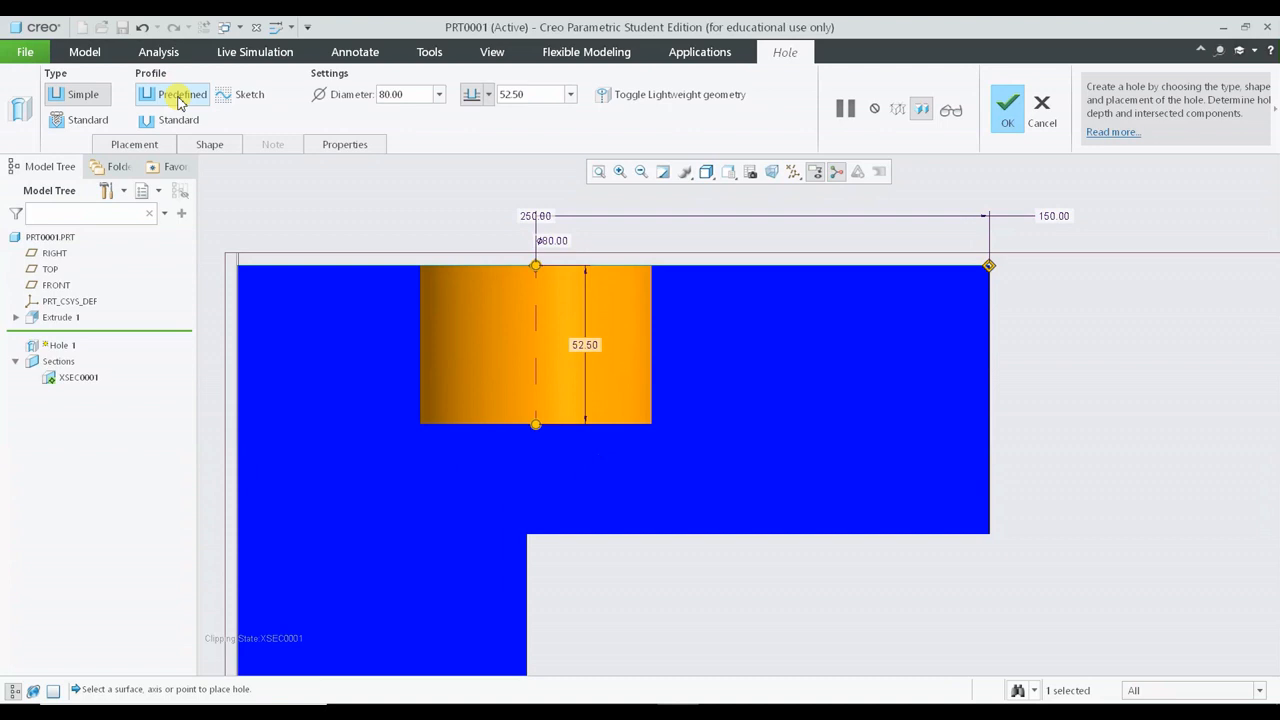
pyautogui.click(178, 120)
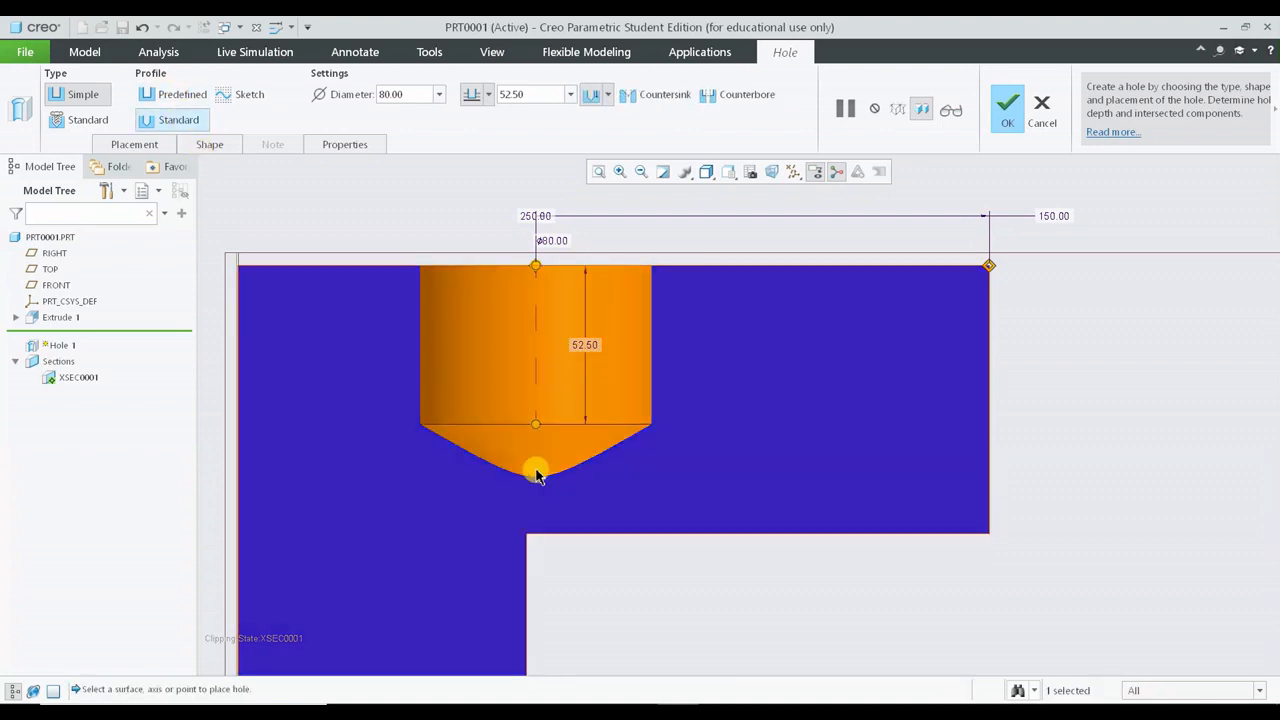
pyautogui.moveTo(452, 470)
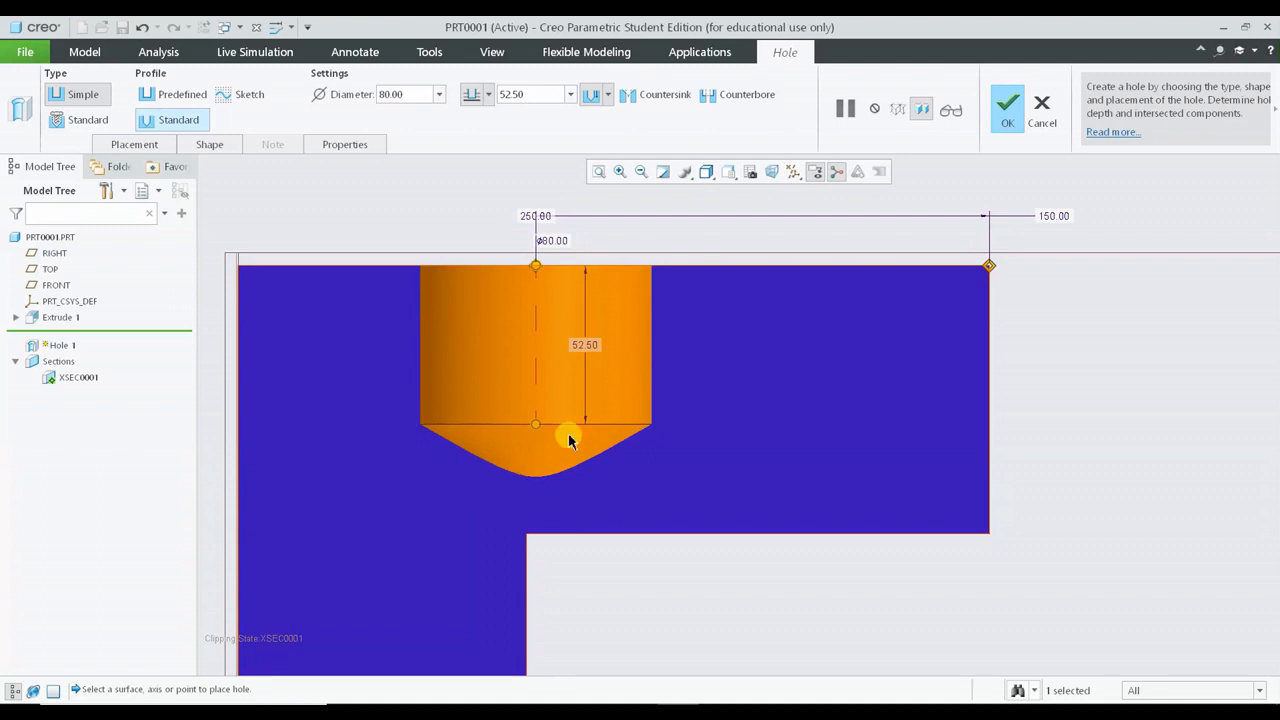
pyautogui.moveTo(564, 438)
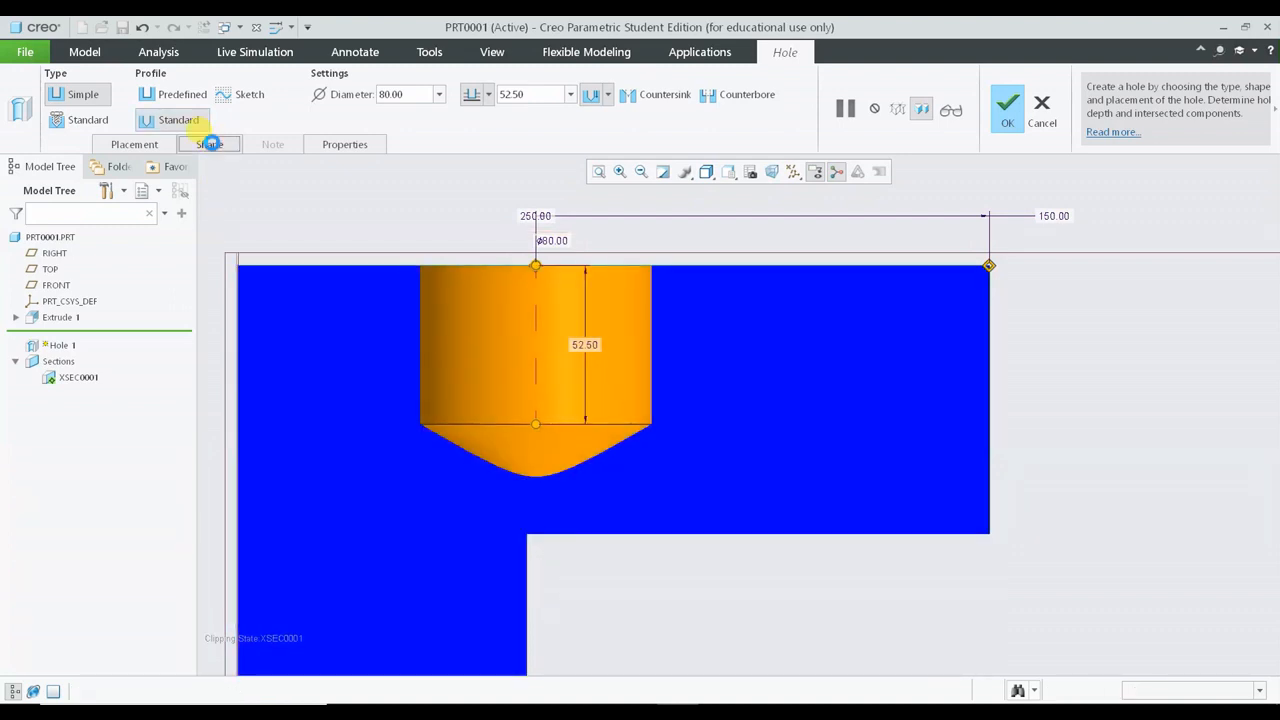
# - In the Shape panel set diameter 40 and depth 80 measured to the drill tip
pyautogui.click(208, 144)
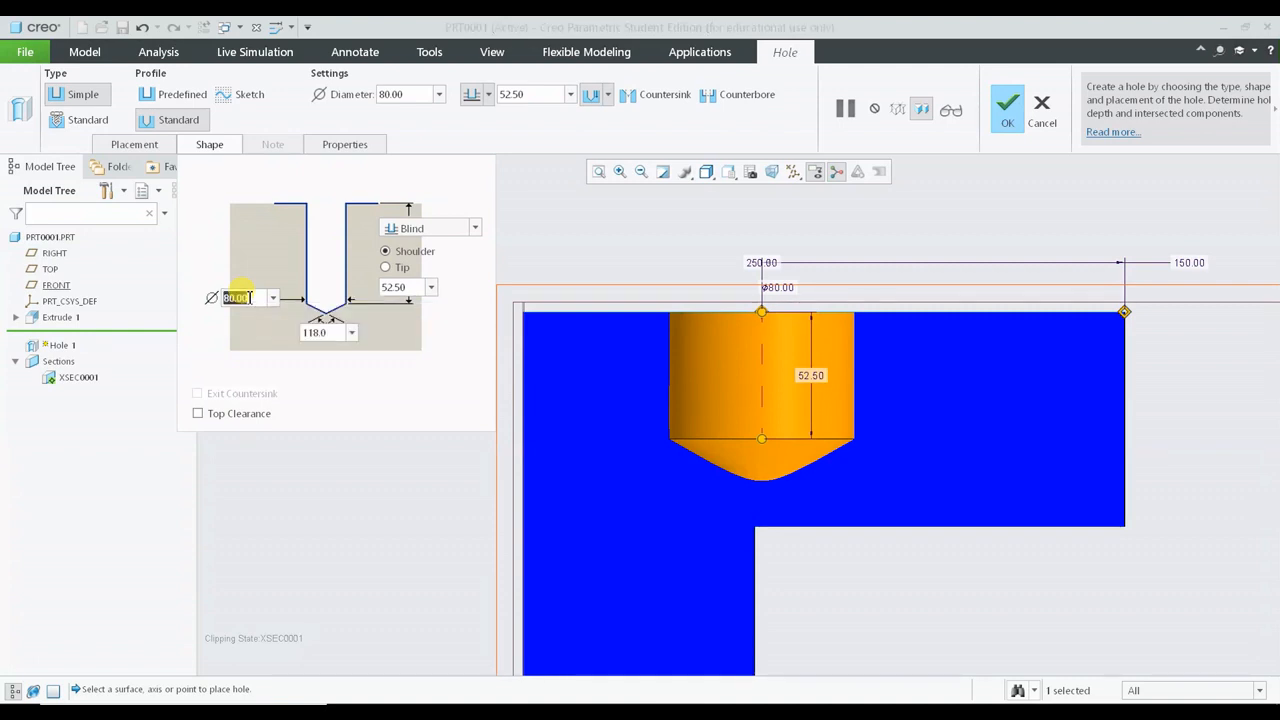
pyautogui.write('40.00')
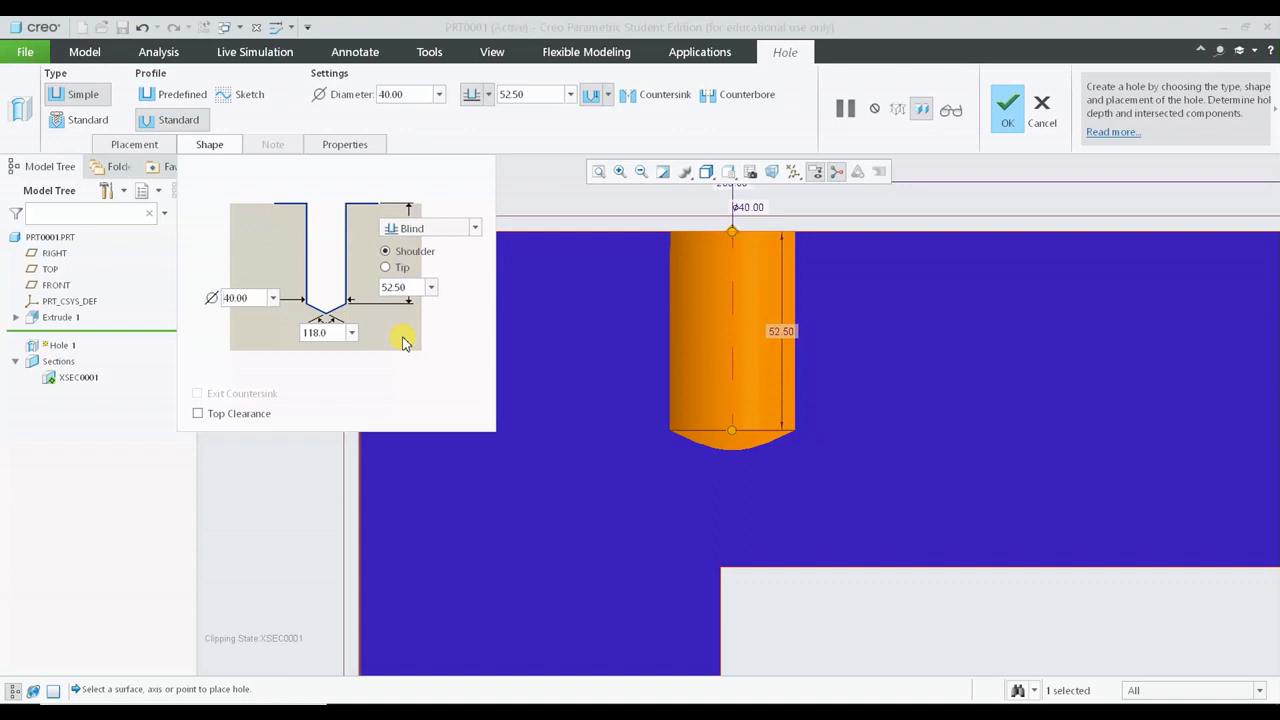
pyautogui.click(474, 228)
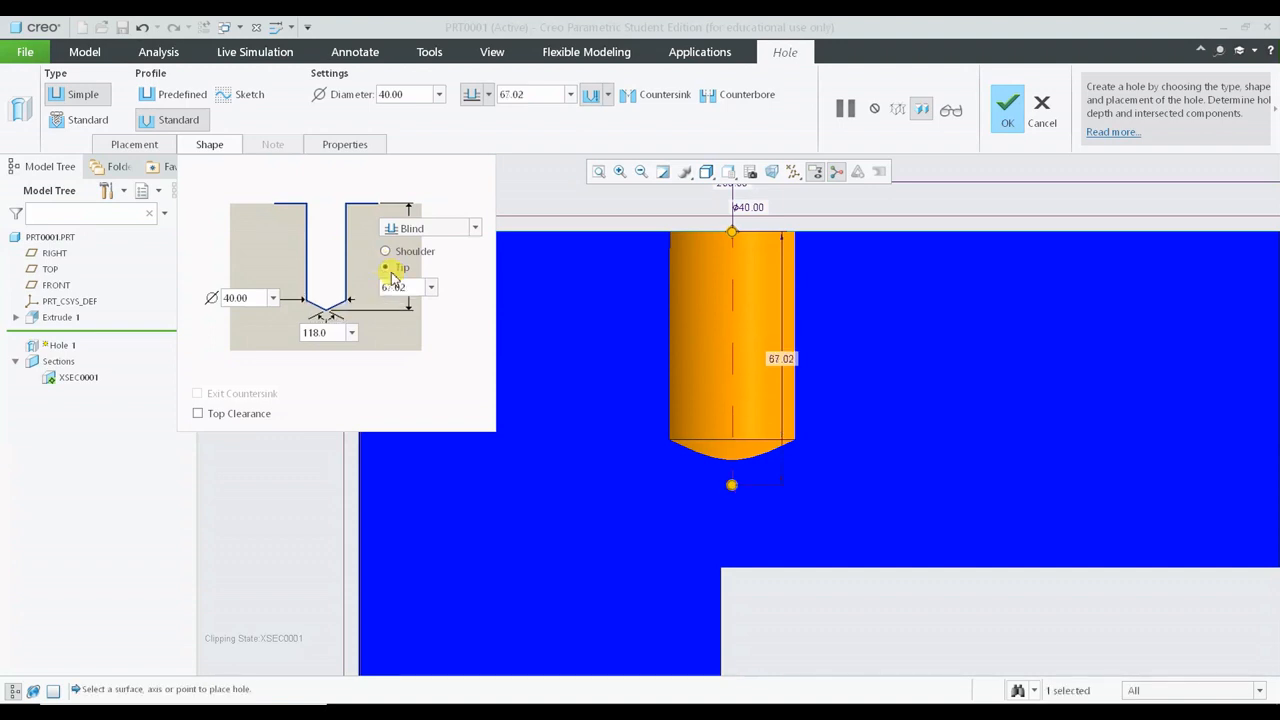
pyautogui.click(384, 268)
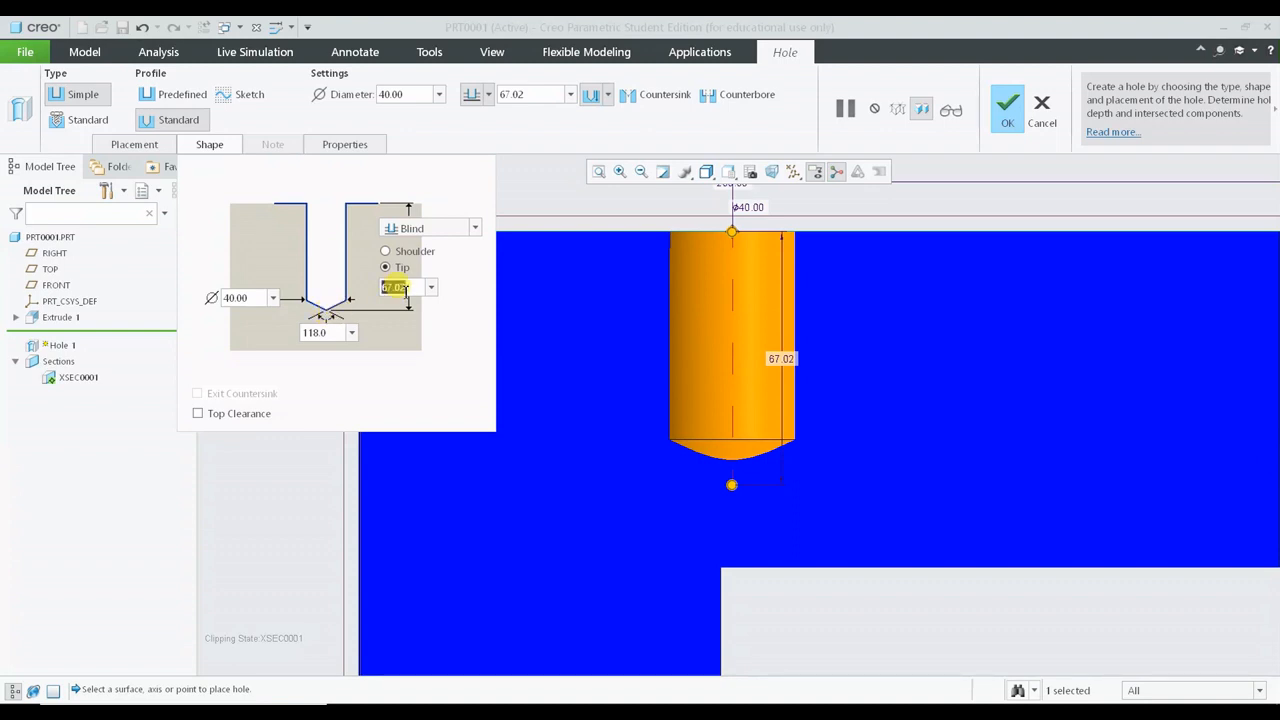
pyautogui.write('80.00')
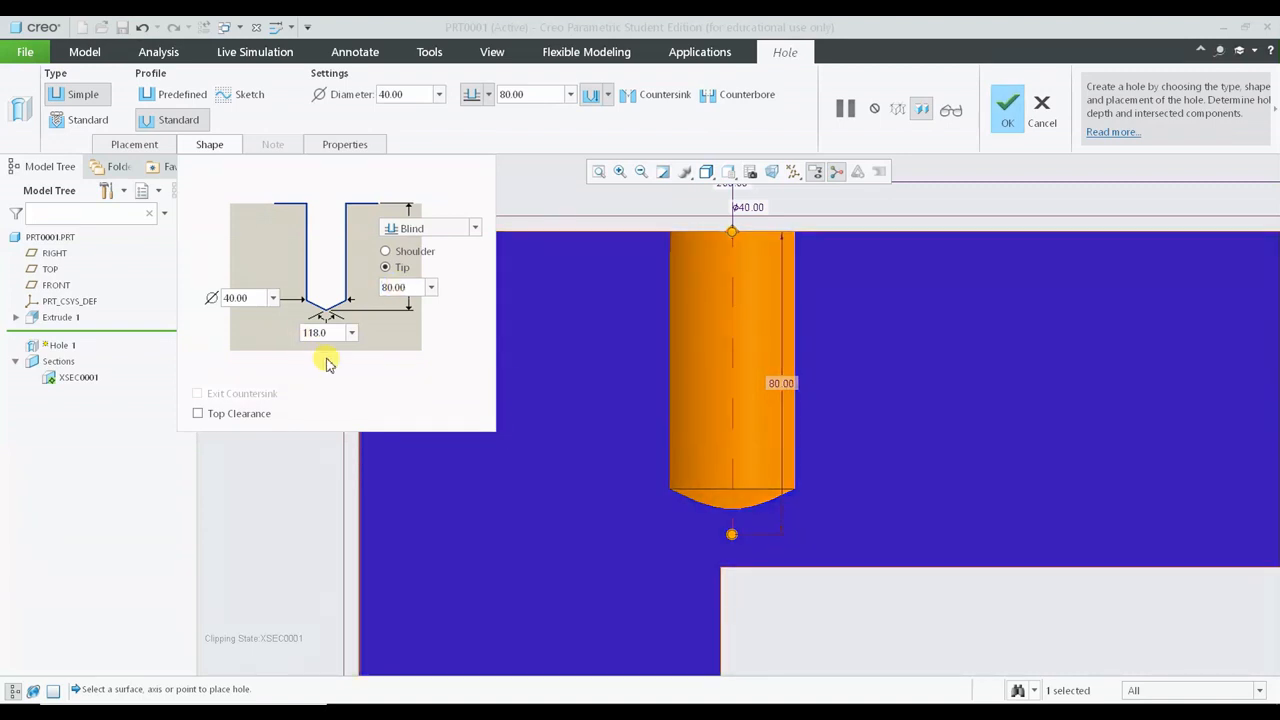
pyautogui.moveTo(330, 332)
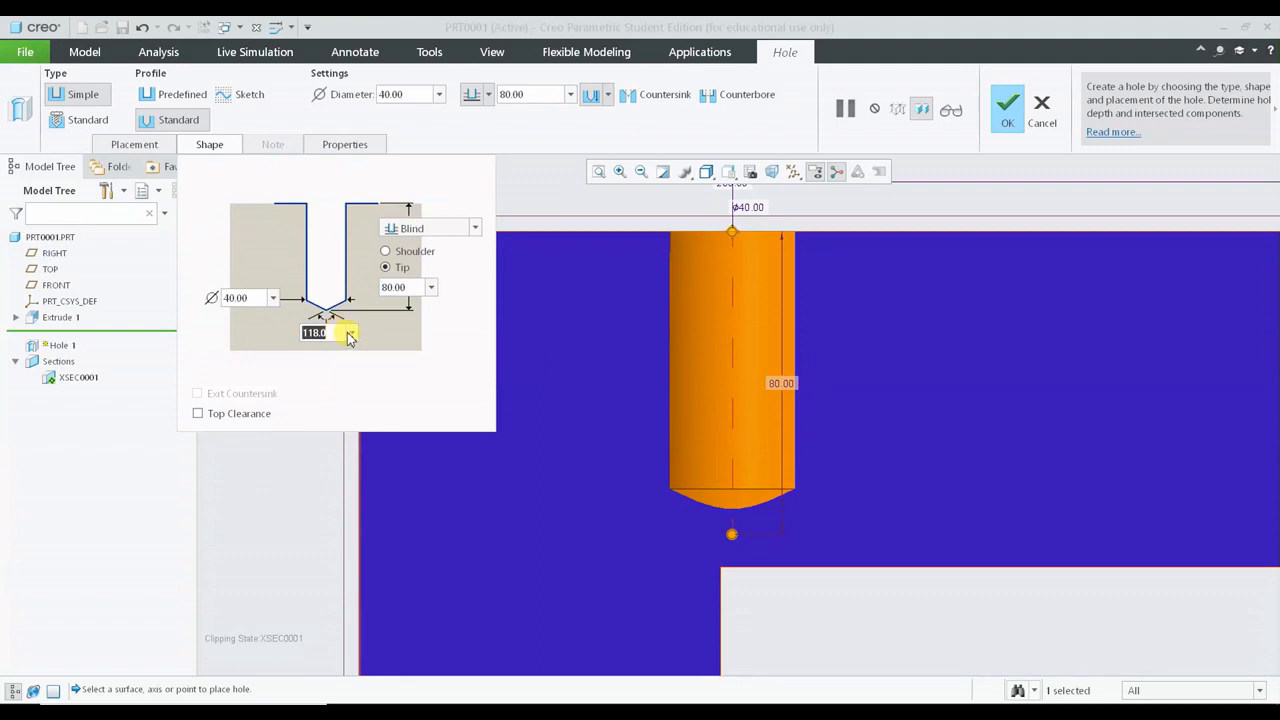
# - Change the drill tip angle from the 90 preset to 118 degrees
pyautogui.write('120')
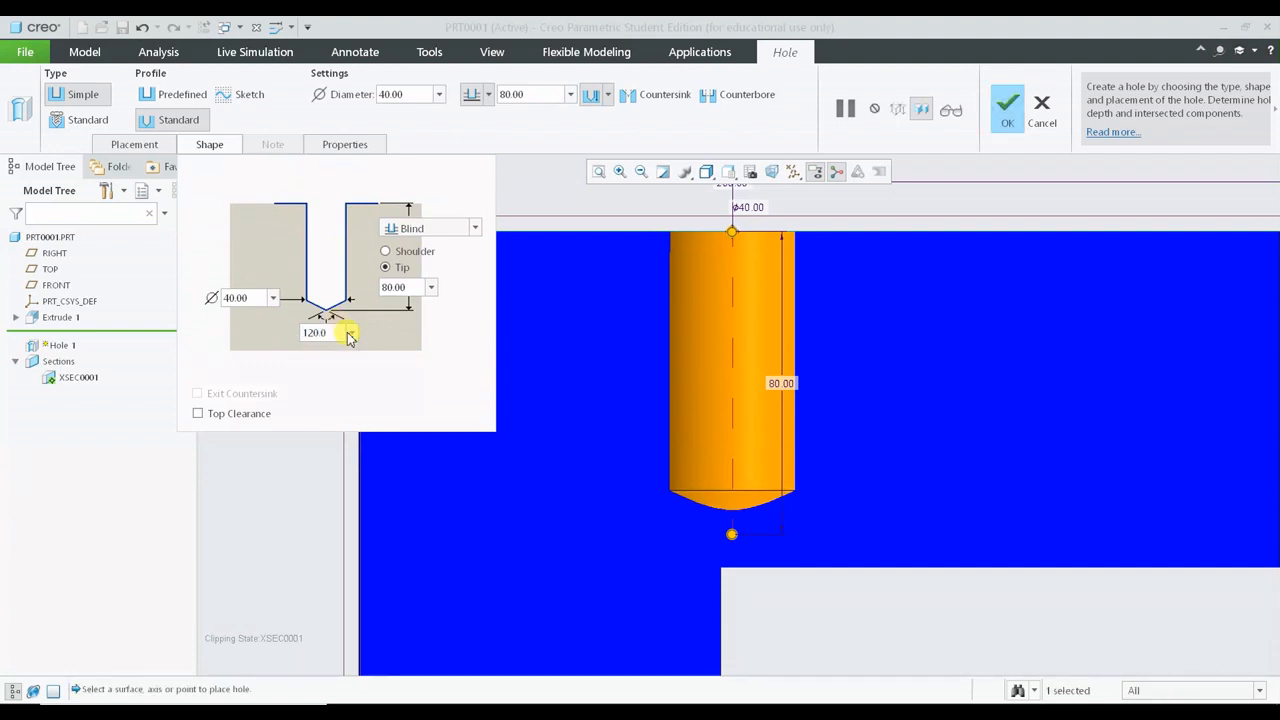
pyautogui.write('90.0')
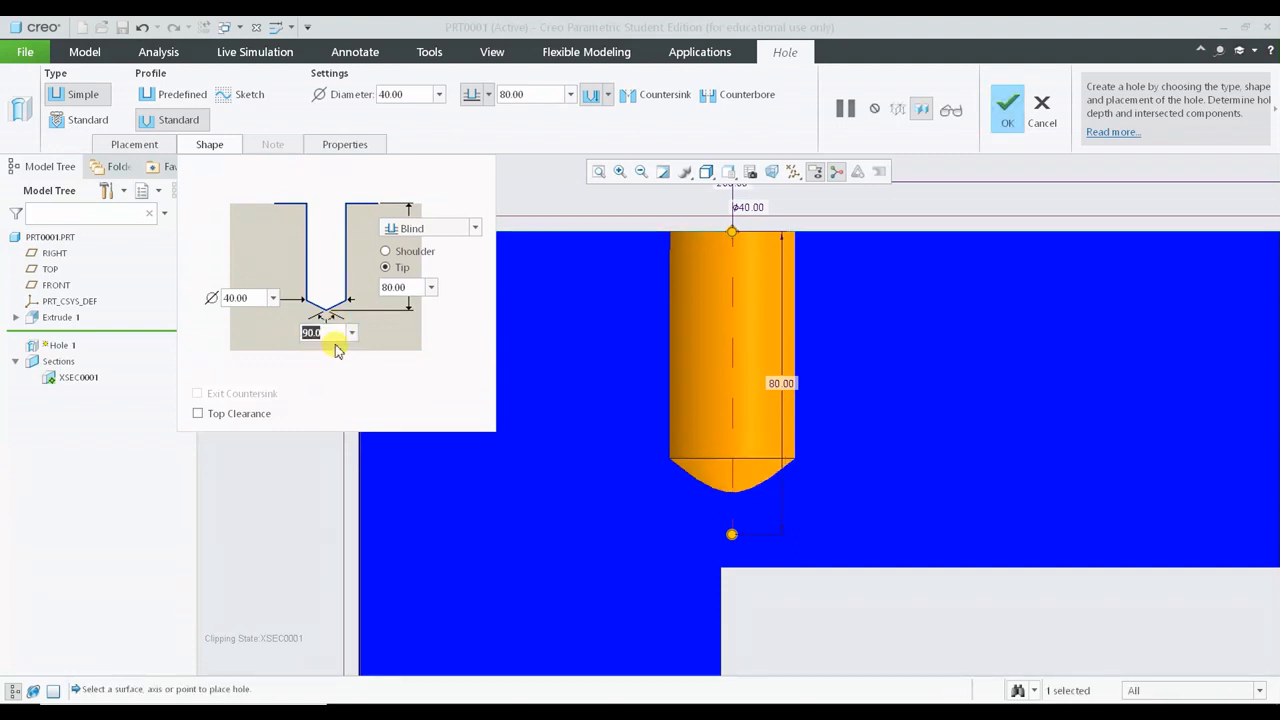
pyautogui.click(352, 332)
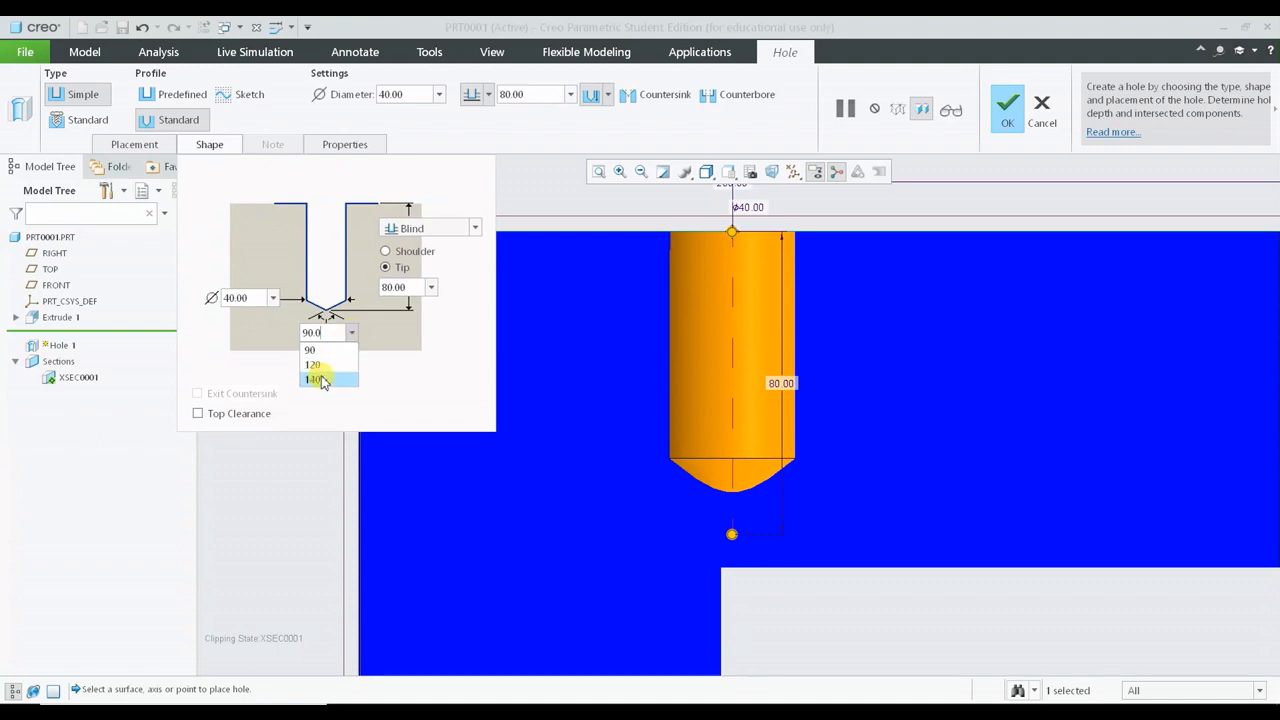
pyautogui.click(314, 380)
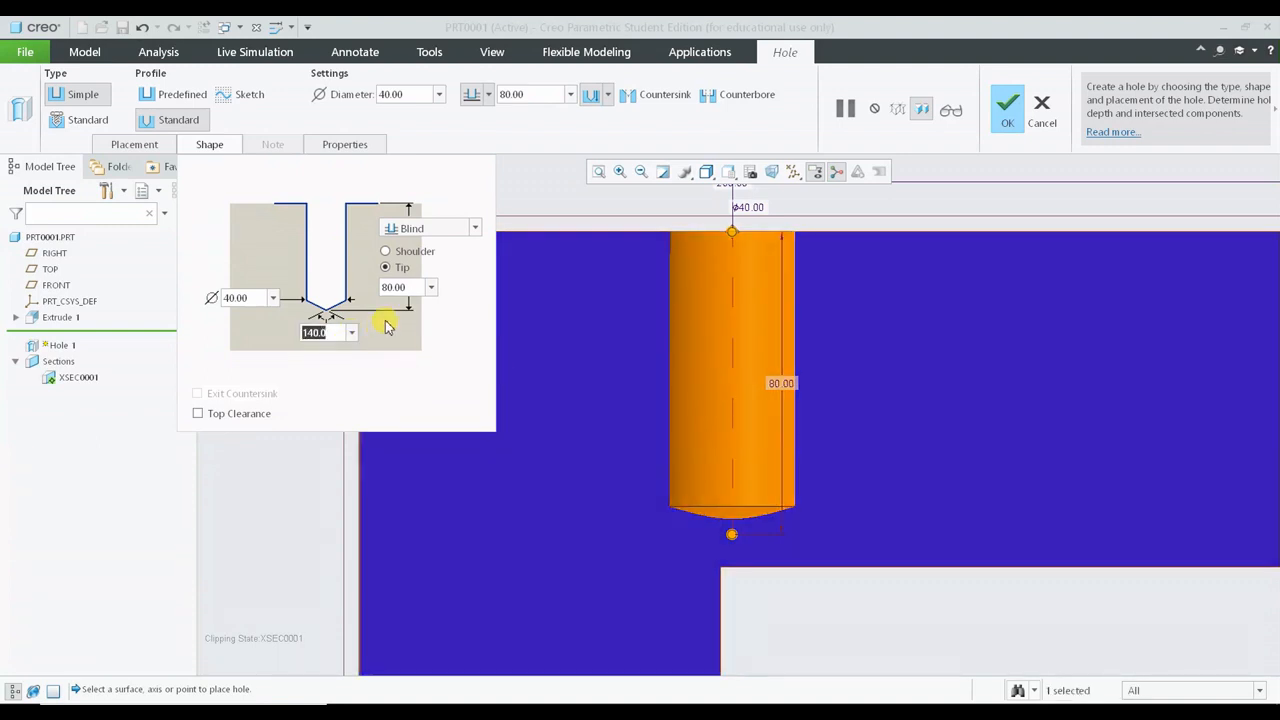
pyautogui.moveTo(464, 386)
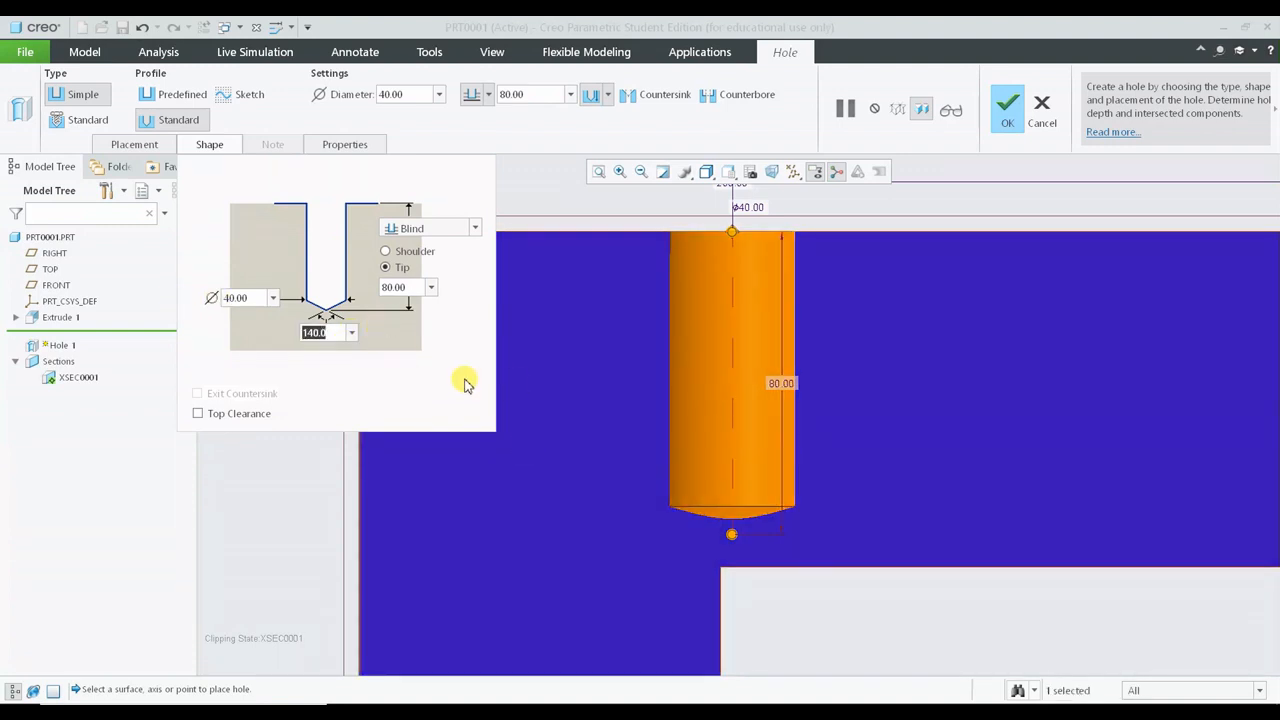
pyautogui.moveTo(320, 332)
pyautogui.write('118')
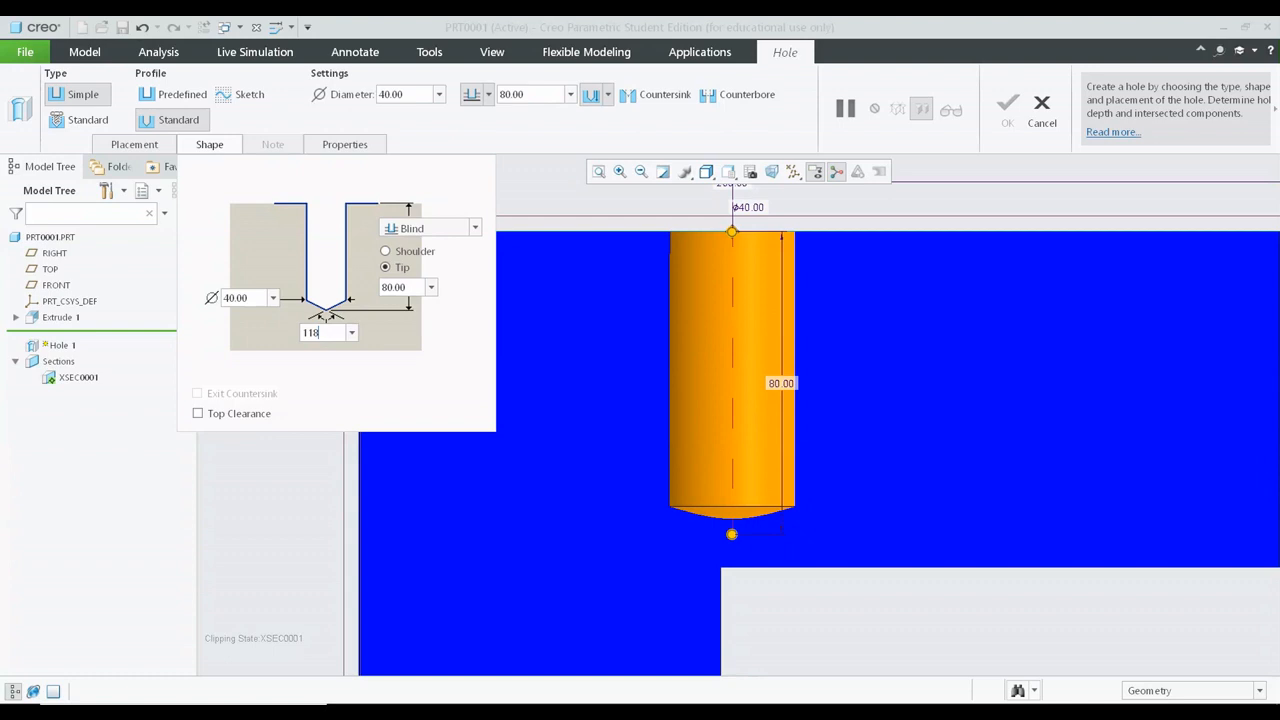
pyautogui.click(384, 256)
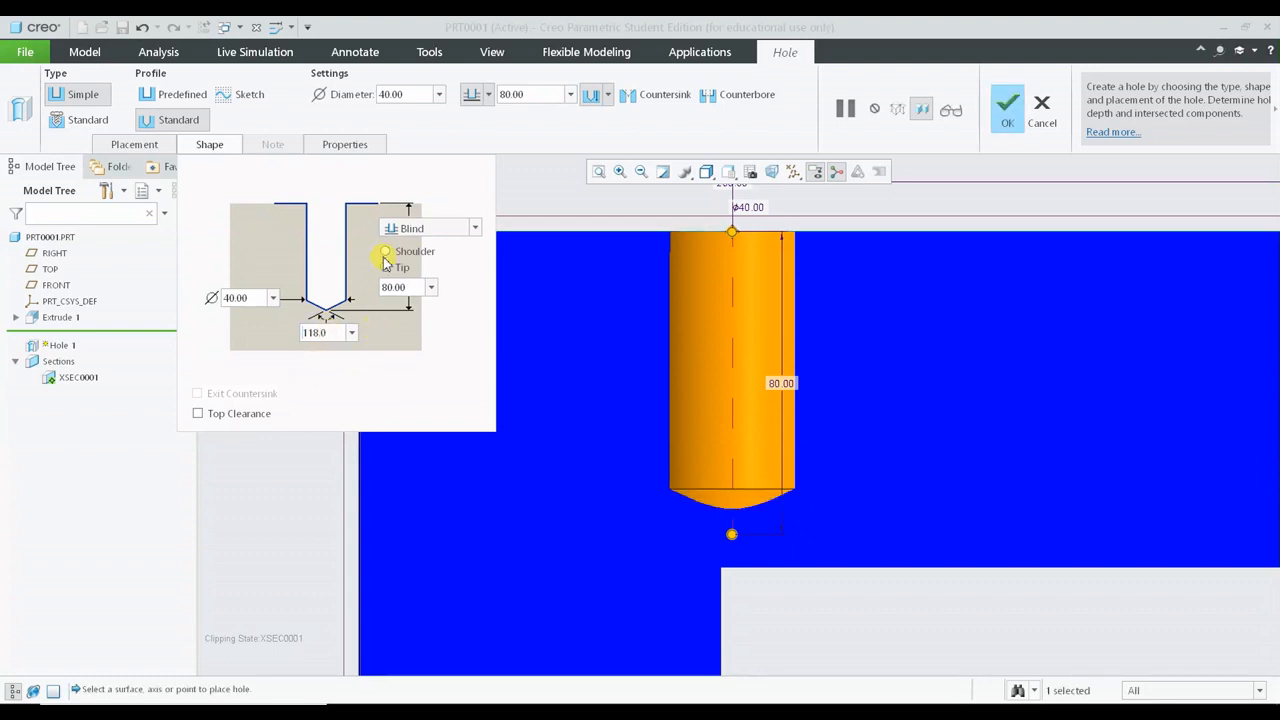
pyautogui.click(384, 268)
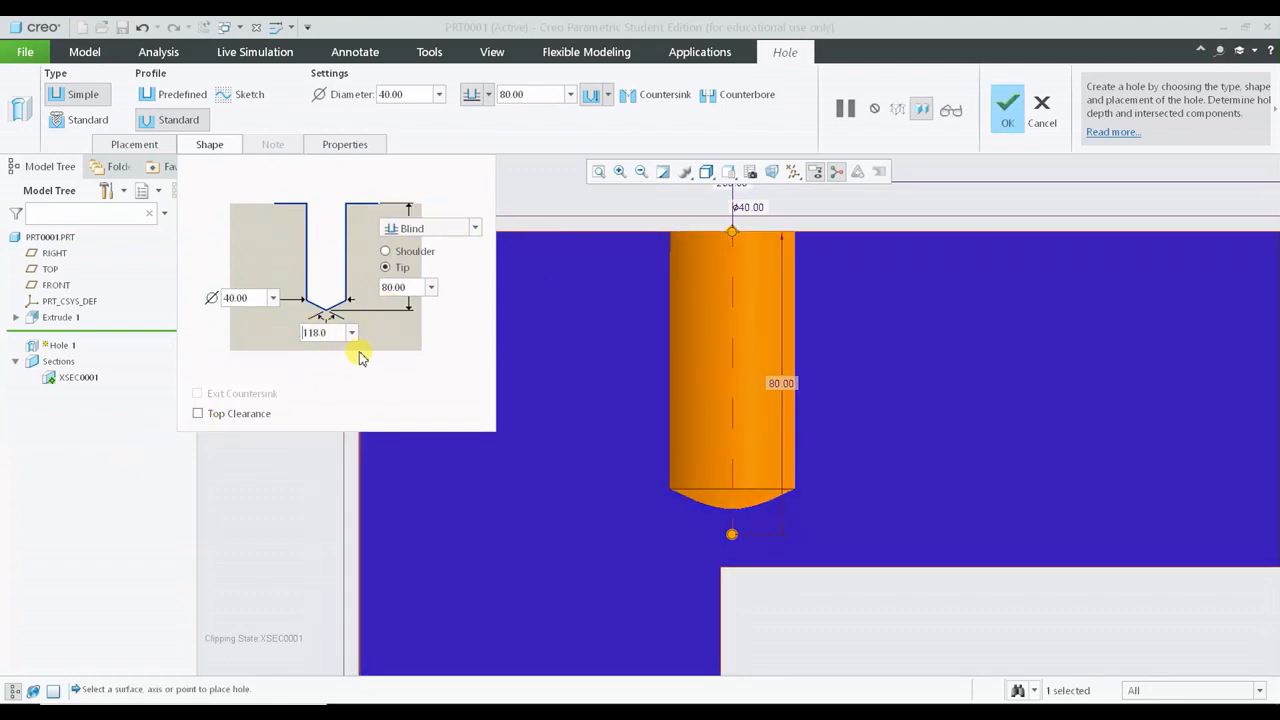
pyautogui.moveTo(510, 370)
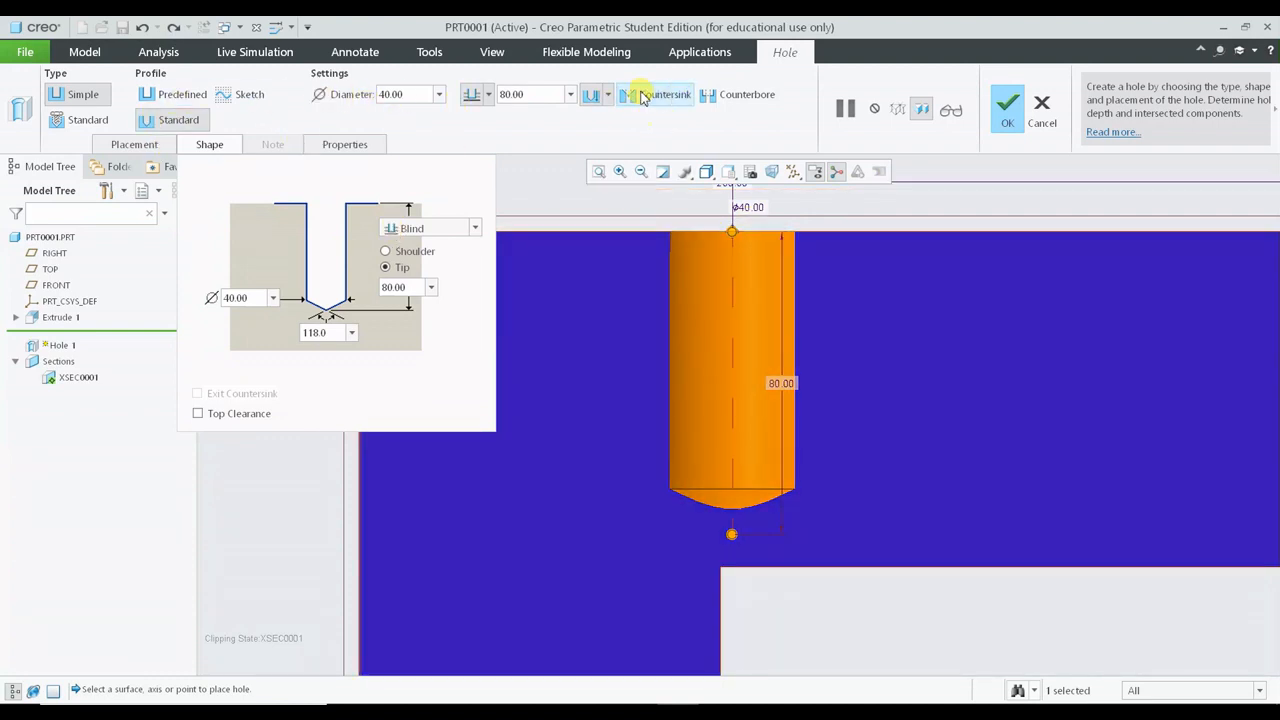
pyautogui.moveTo(660, 94)
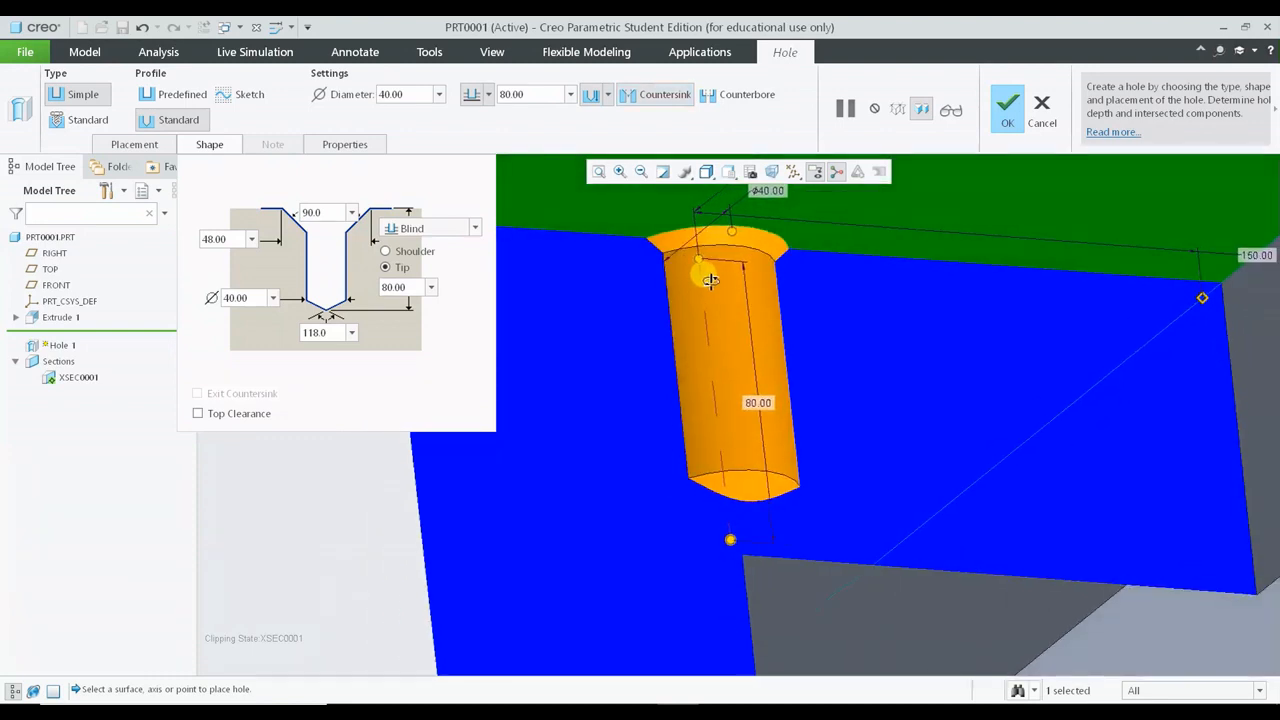
# - Add a countersink and try values 150 and 180, dismissing the out-of-range warning
pyautogui.click(656, 94)
pyautogui.write('100')
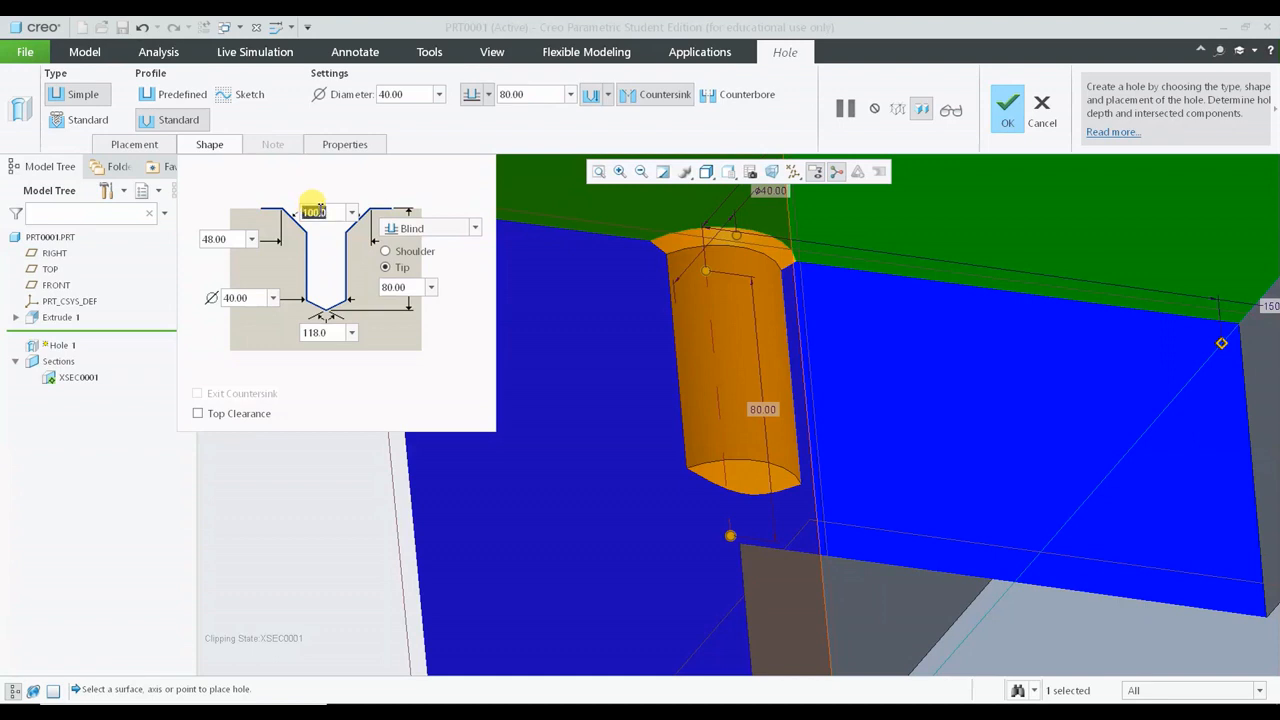
pyautogui.write('150')
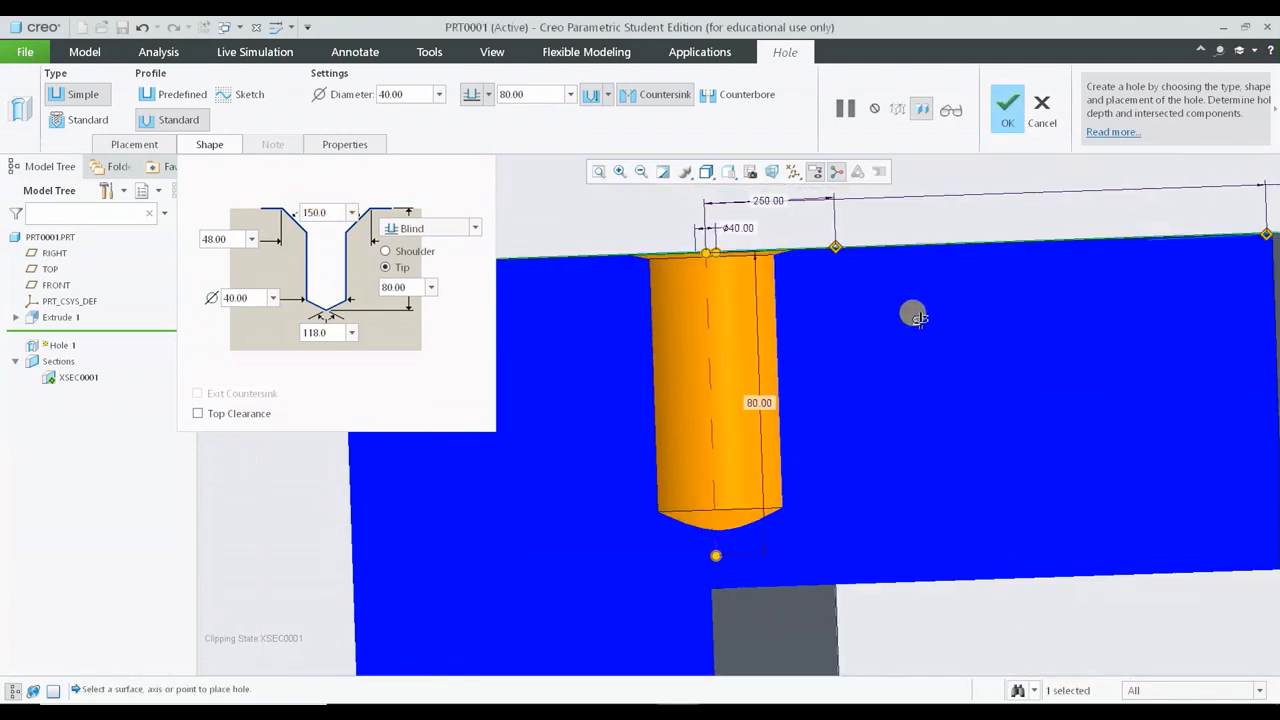
pyautogui.click(320, 212)
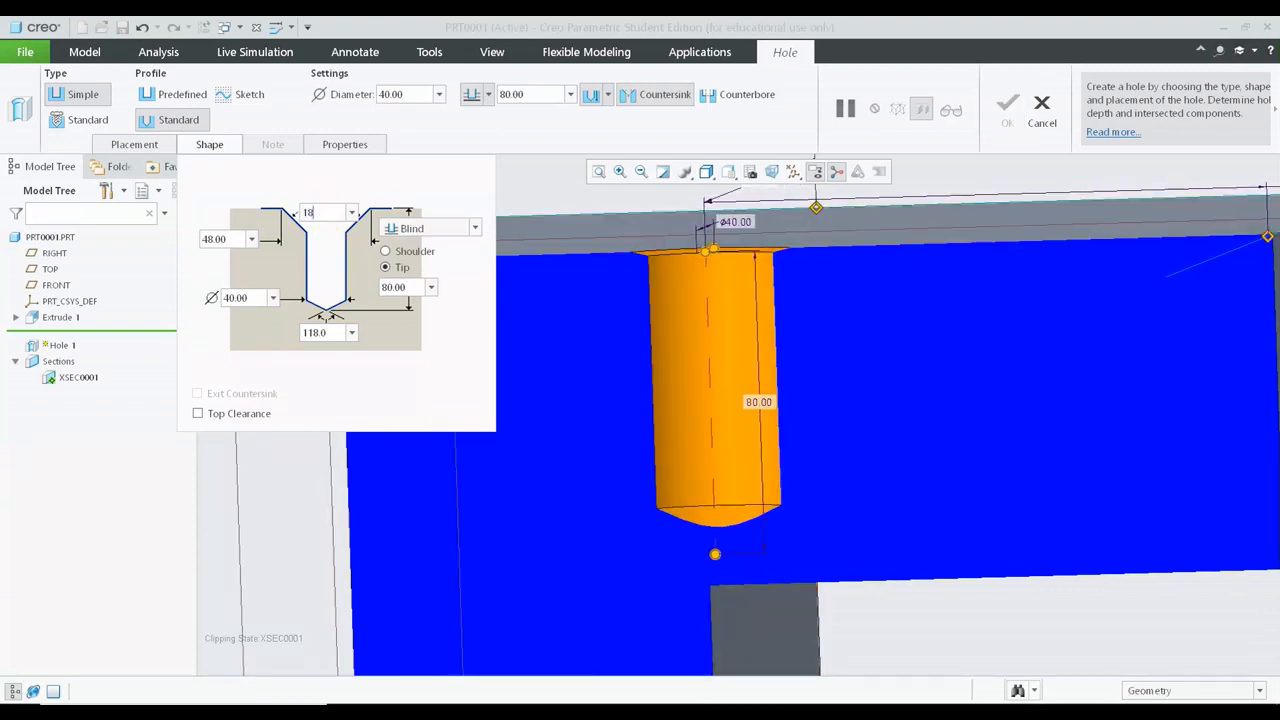
pyautogui.write('180')
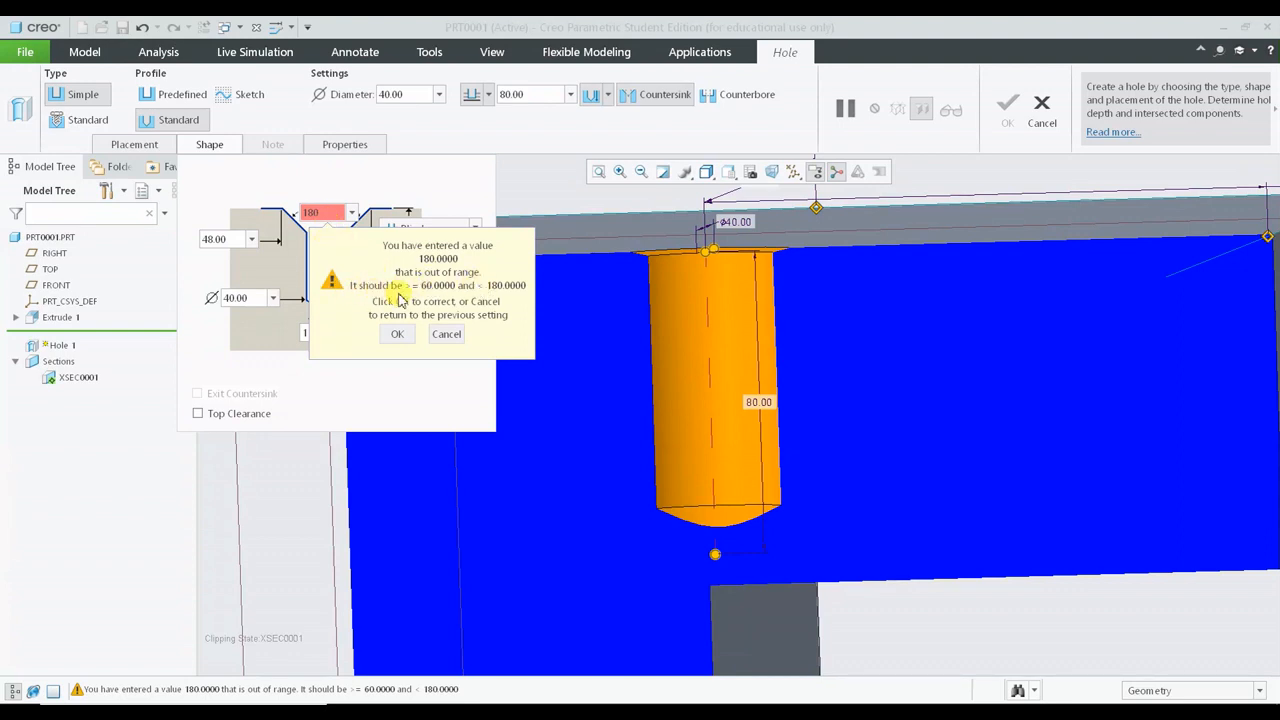
pyautogui.moveTo(444, 304)
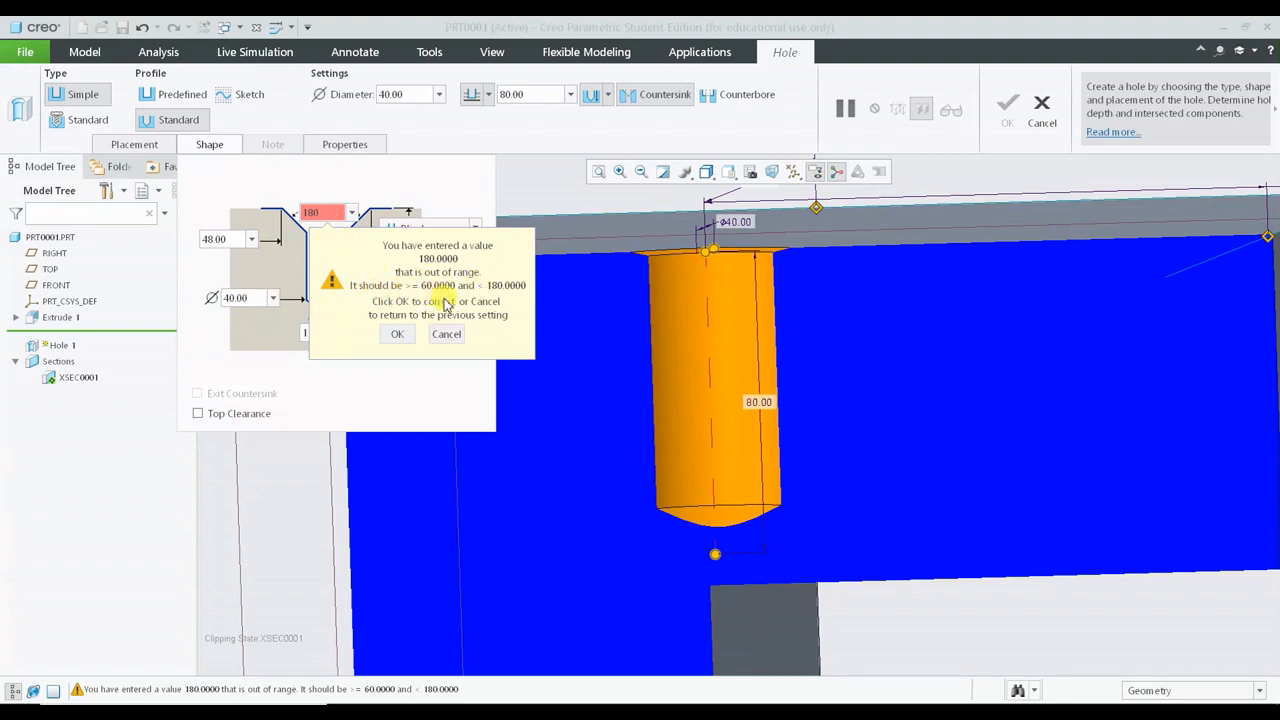
pyautogui.click(446, 332)
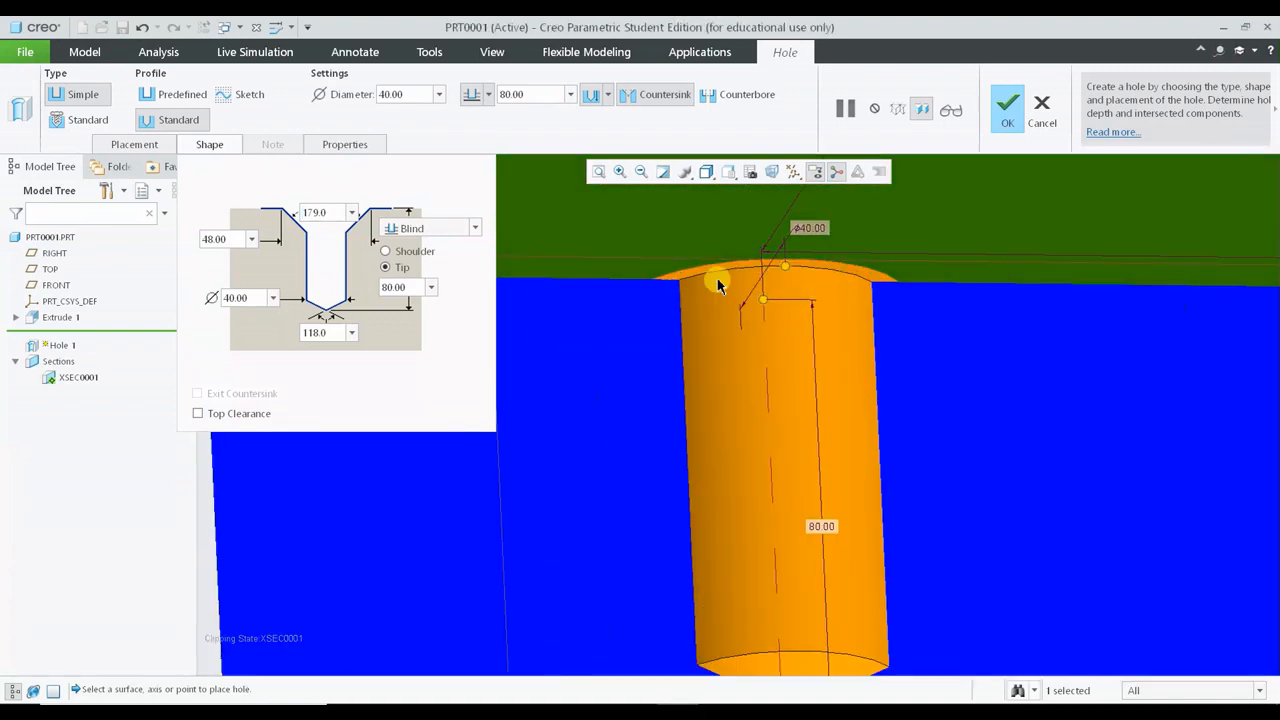
# - Set the countersink to 60.00, then remove the countersink from the hole
pyautogui.click(320, 212)
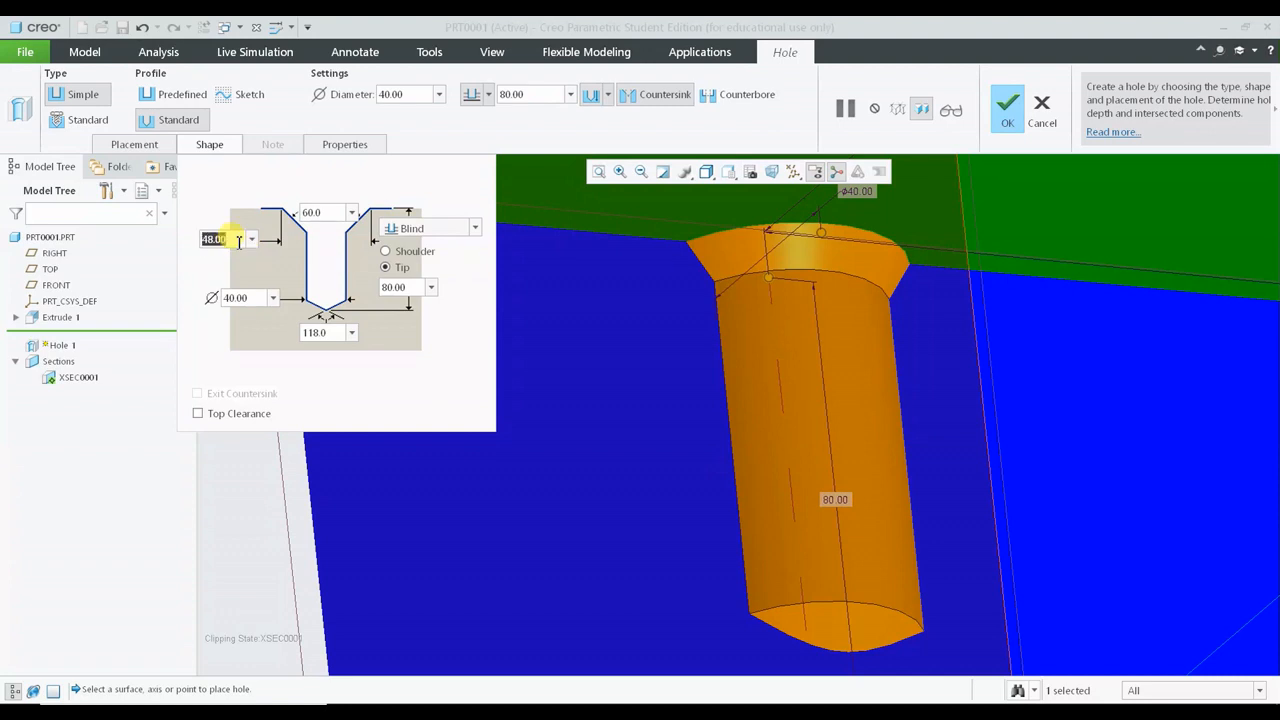
pyautogui.write('60.00')
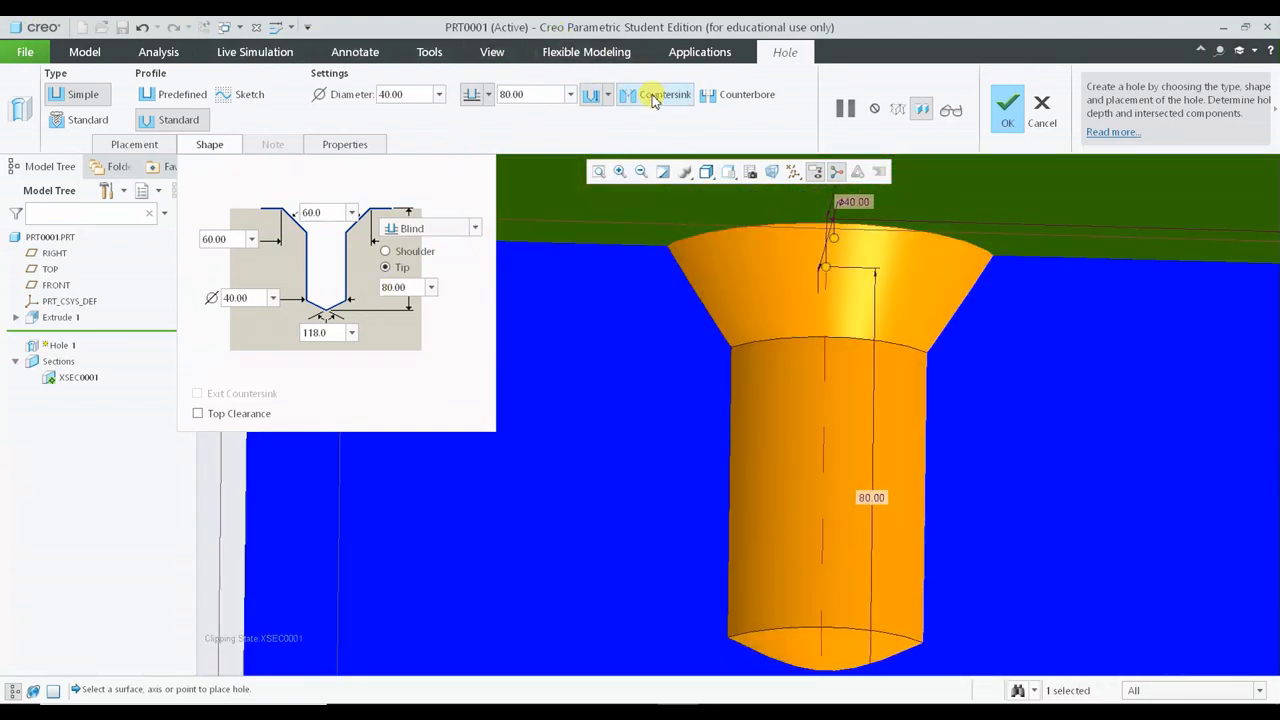
pyautogui.moveTo(656, 94)
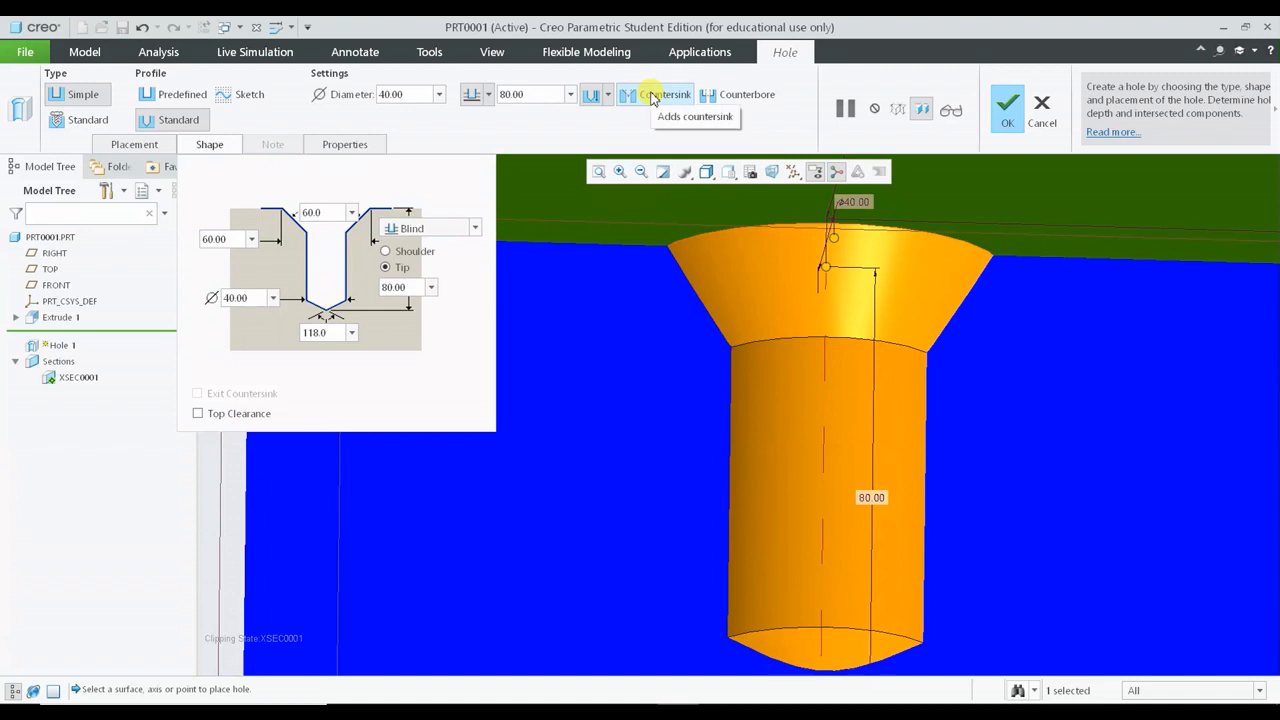
pyautogui.click(652, 94)
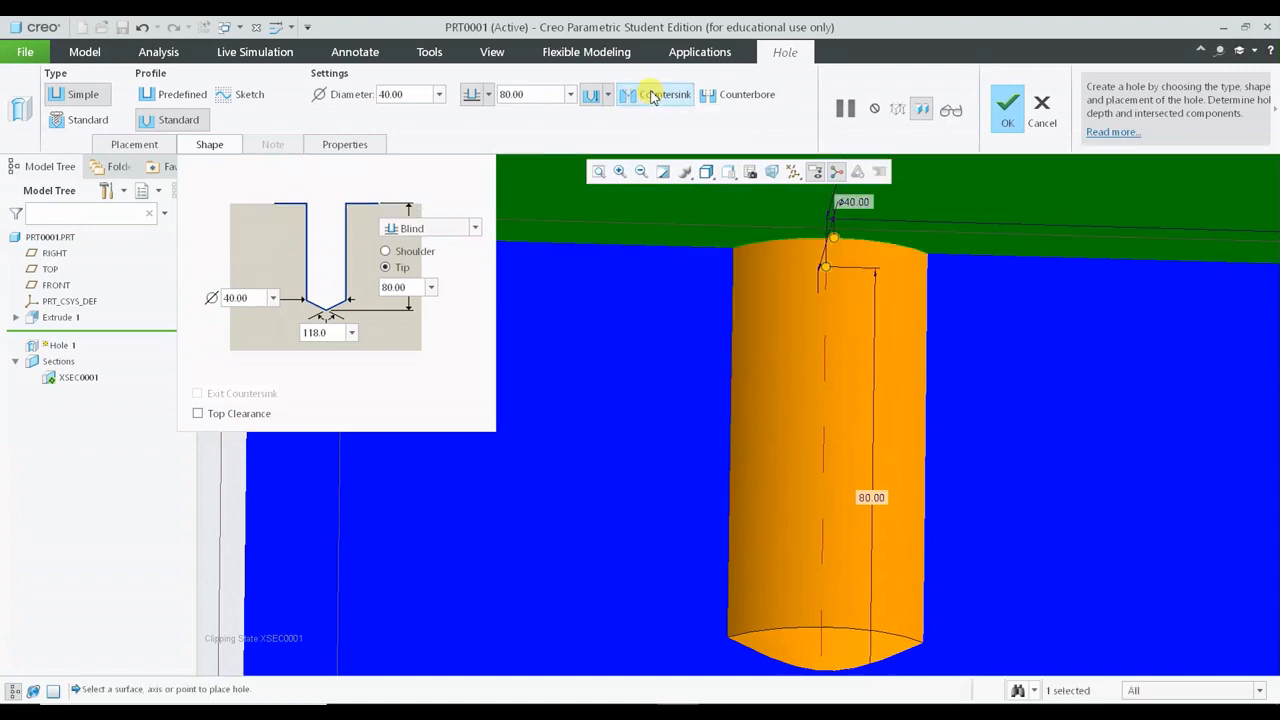
# - Redefine the hole with a counterbore of diameter 80 and depth 20 and accept the feature
pyautogui.click(664, 94)
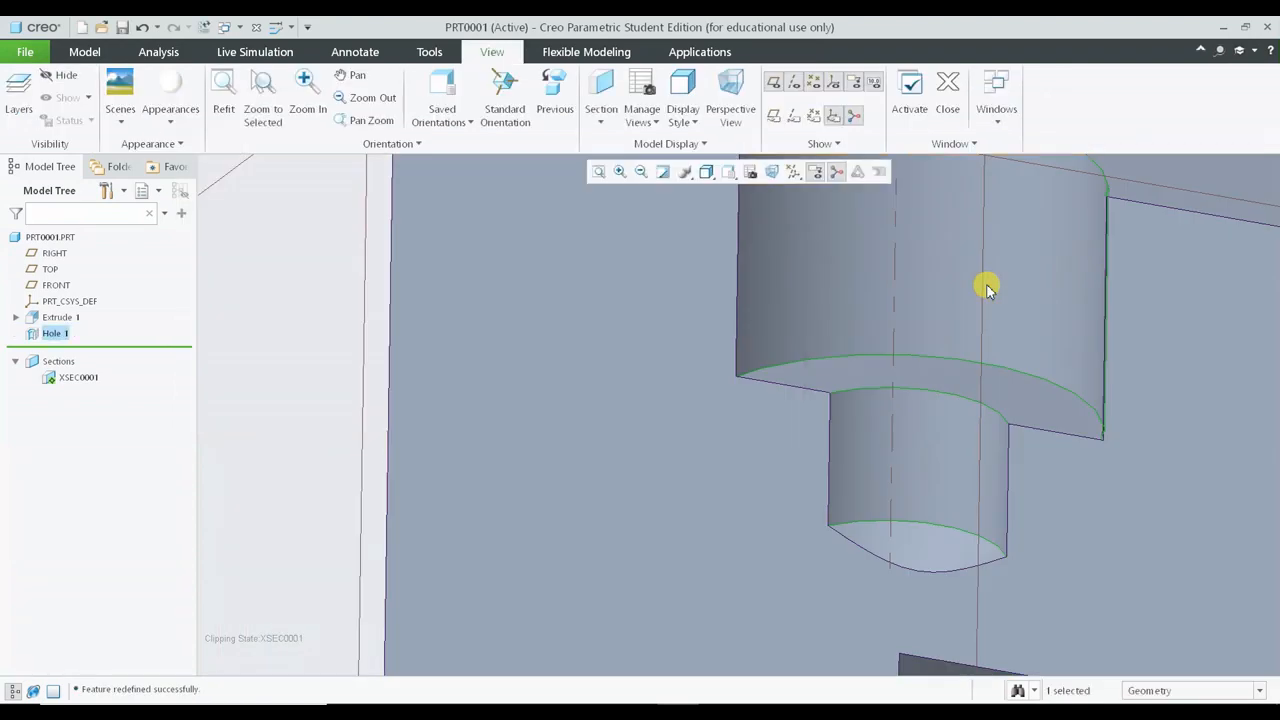
pyautogui.rightClick(56, 332)
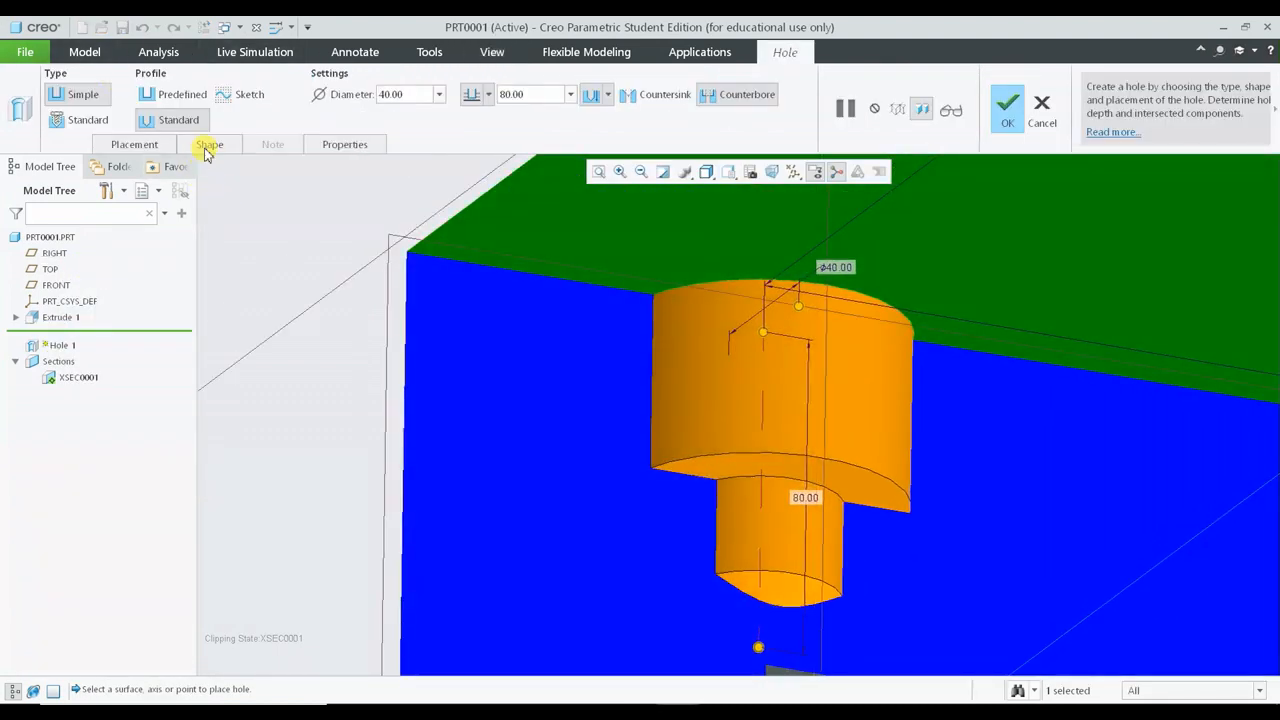
pyautogui.click(208, 144)
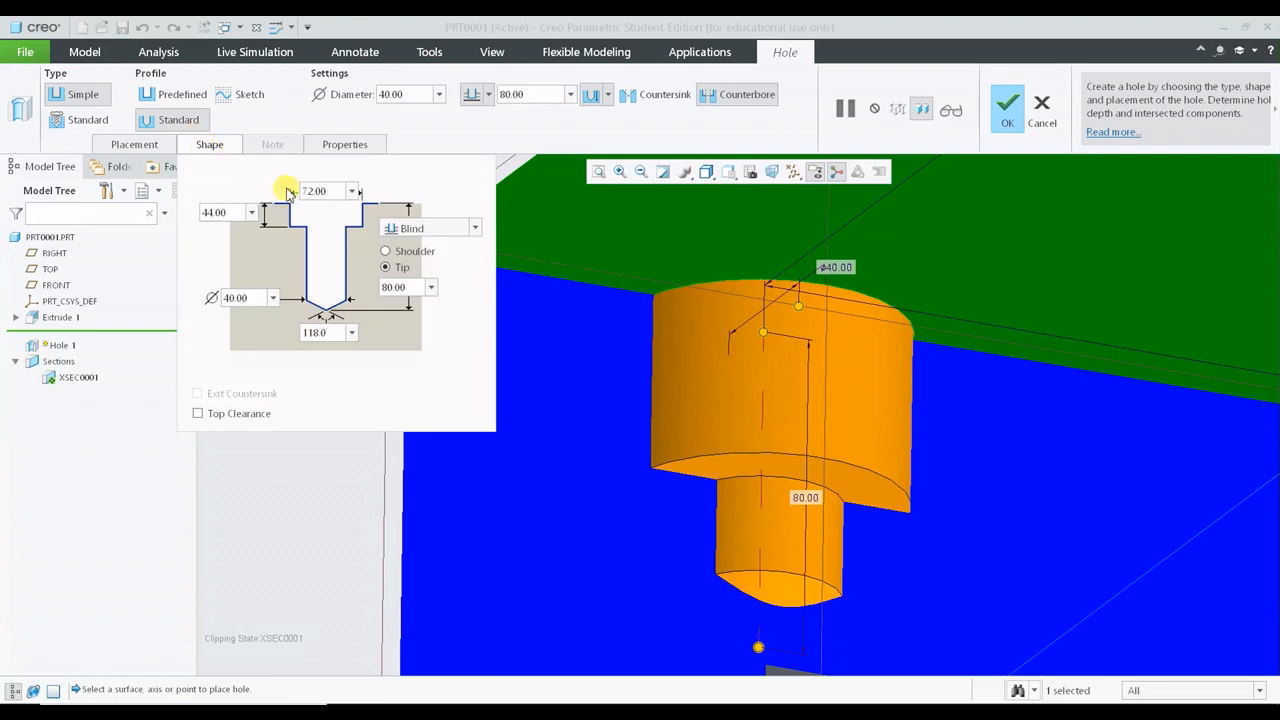
pyautogui.click(222, 212)
pyautogui.write('20')
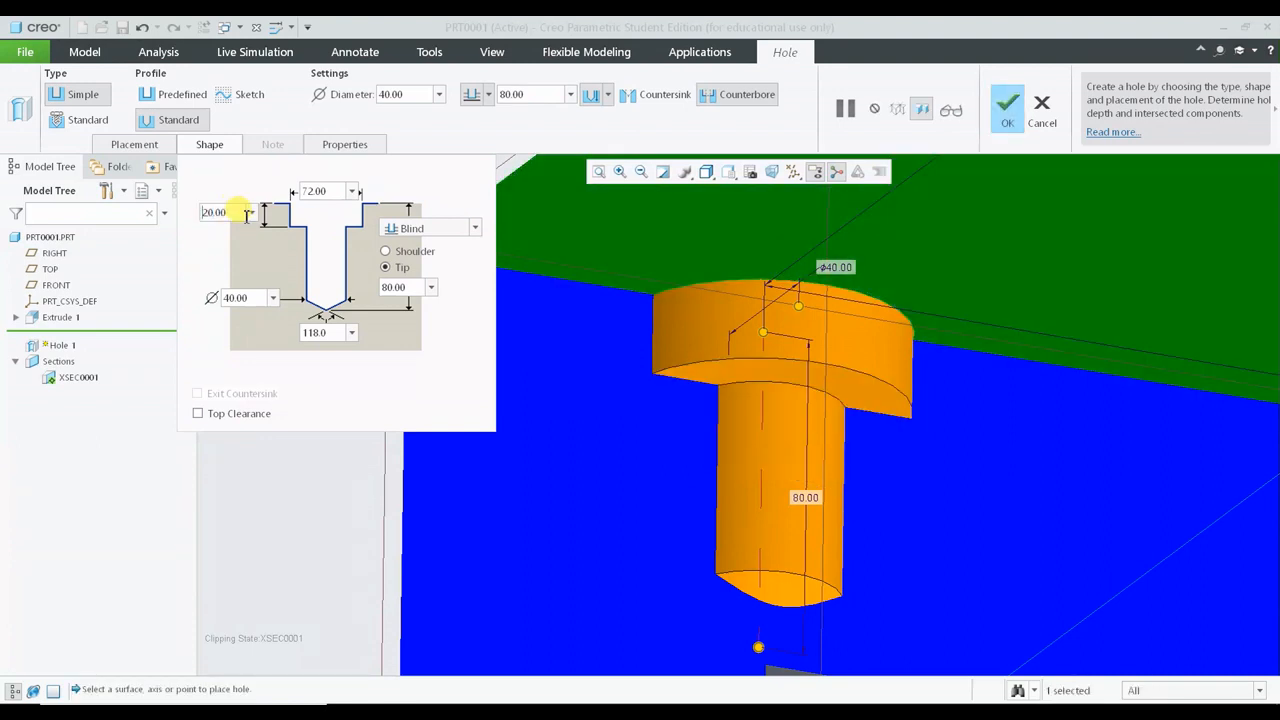
pyautogui.click(320, 192)
pyautogui.write('80')
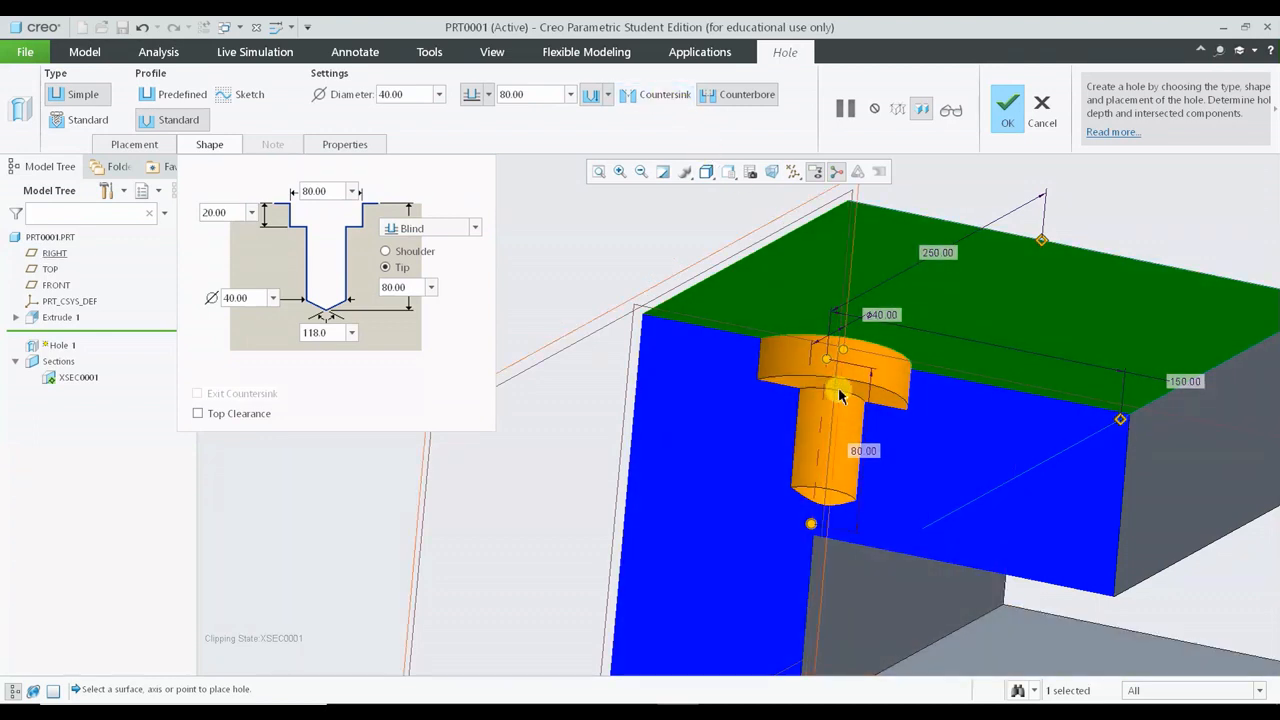
pyautogui.click(664, 94)
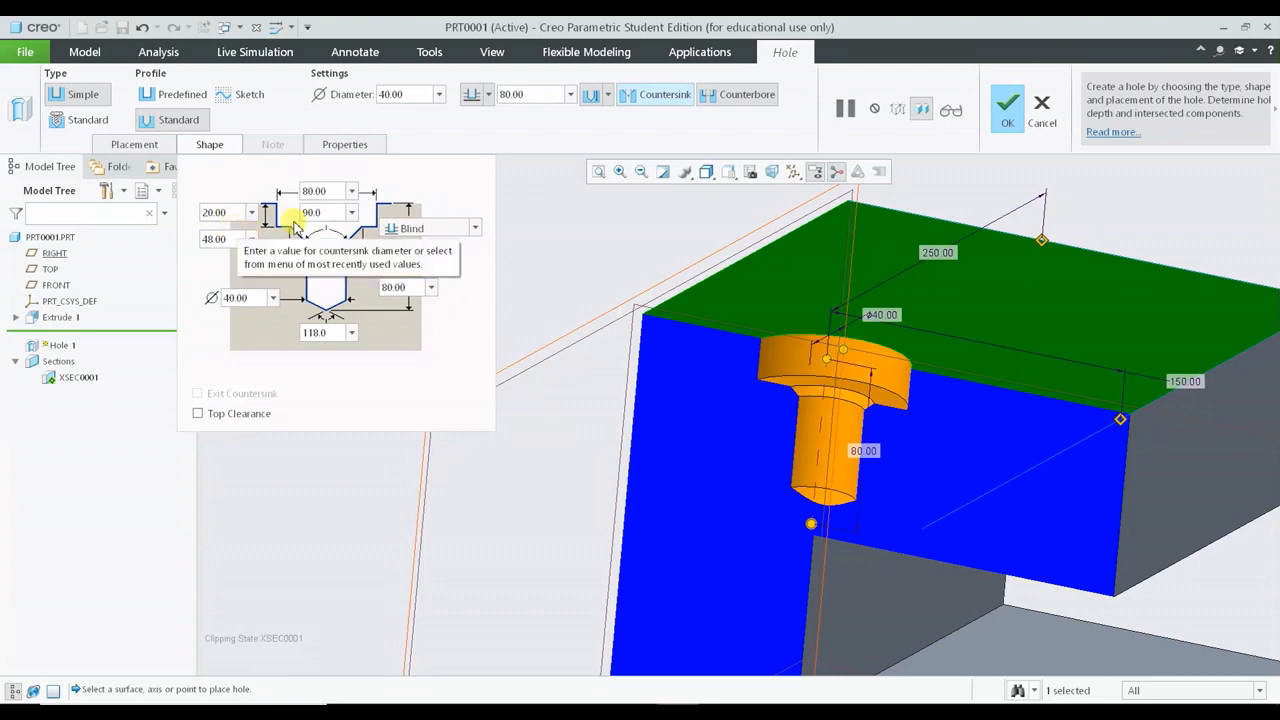
pyautogui.click(1006, 108)
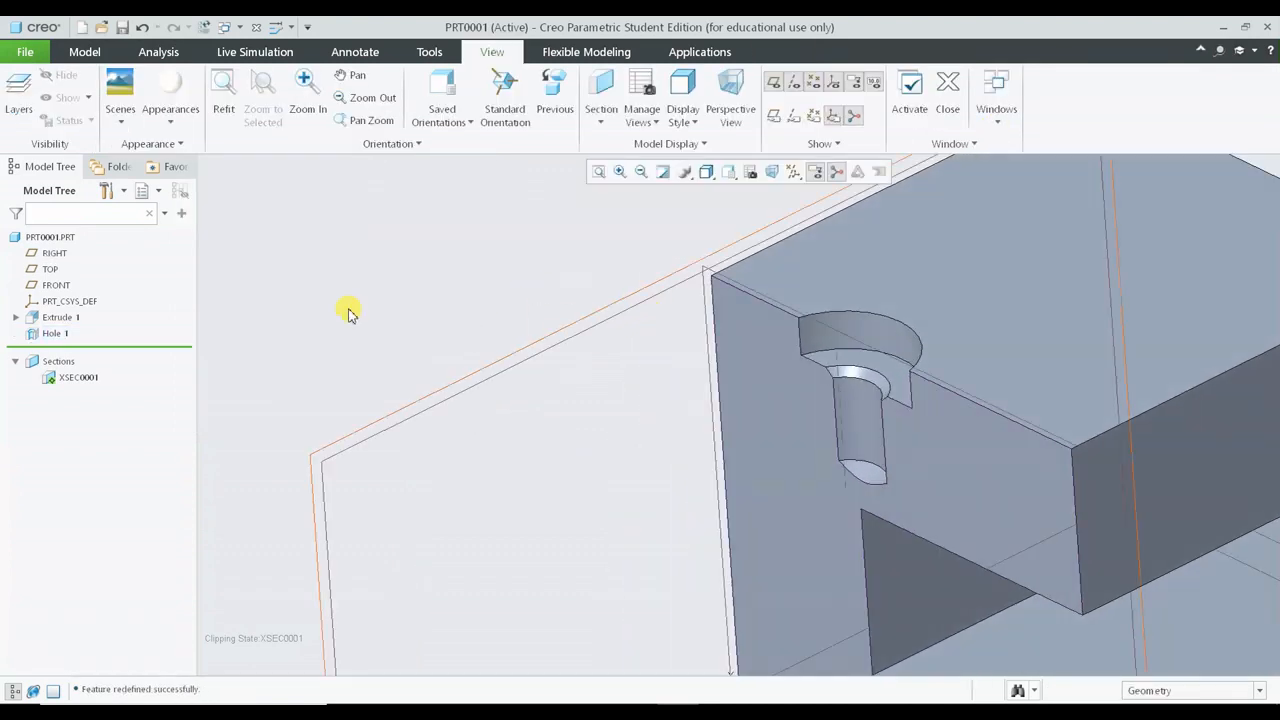
# - Delete section XSEC0001 from the Model Tree so the block shows uncut
pyautogui.click(78, 376)
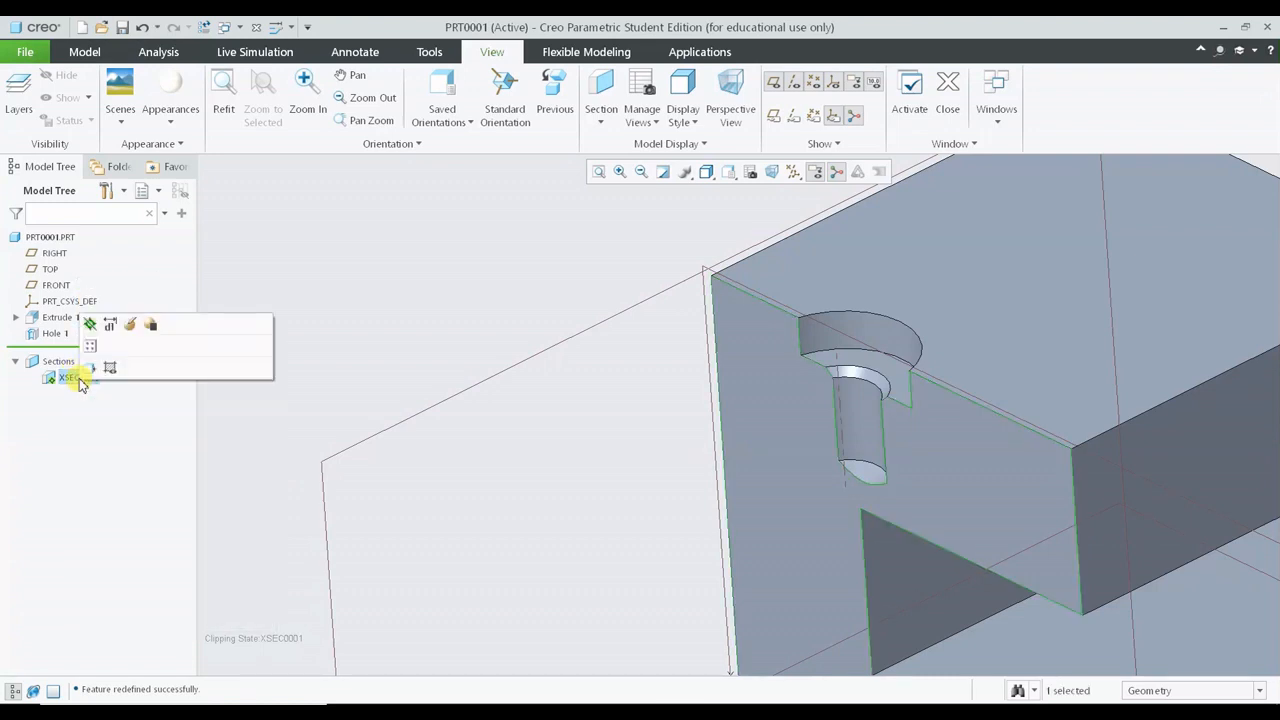
pyautogui.rightClick(70, 376)
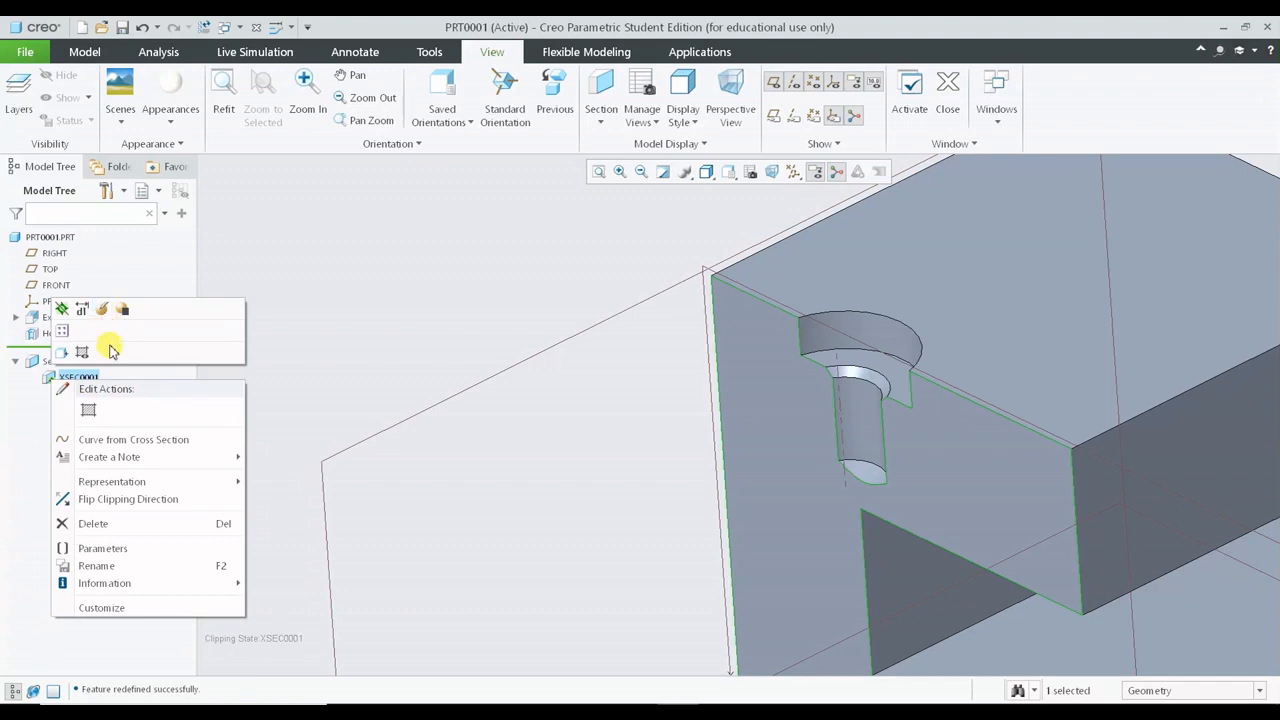
pyautogui.click(92, 524)
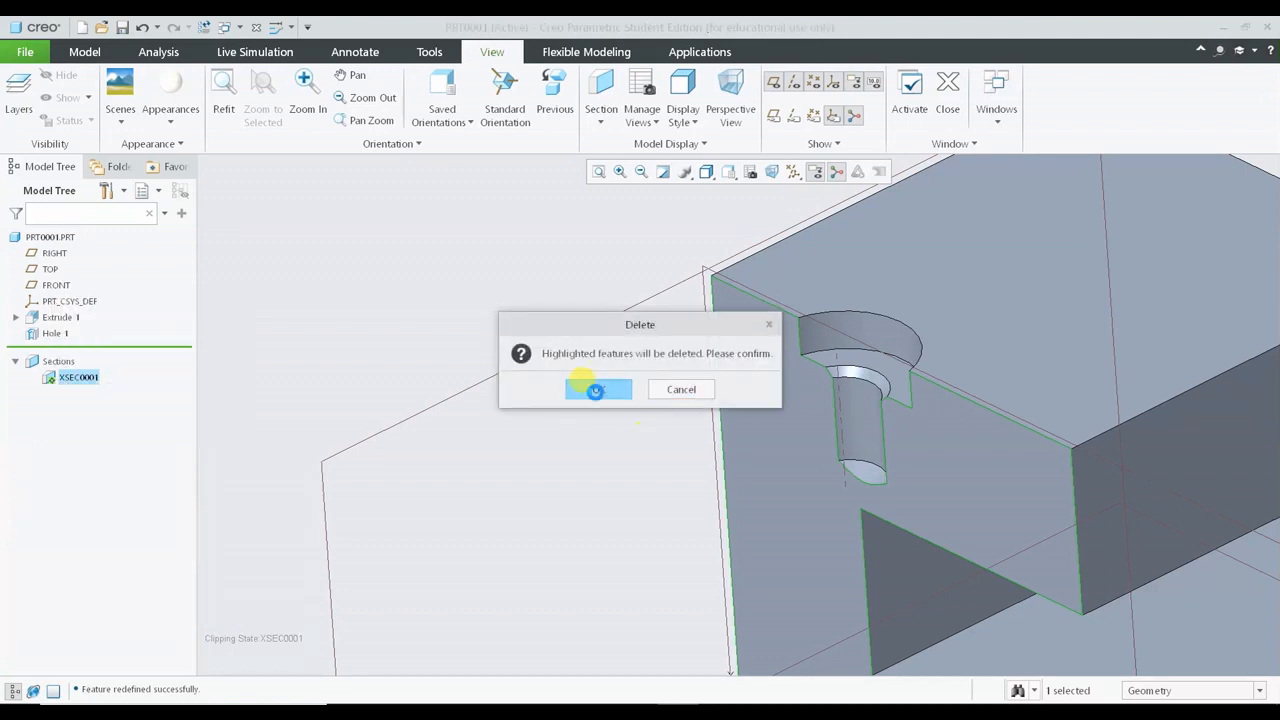
pyautogui.click(598, 388)
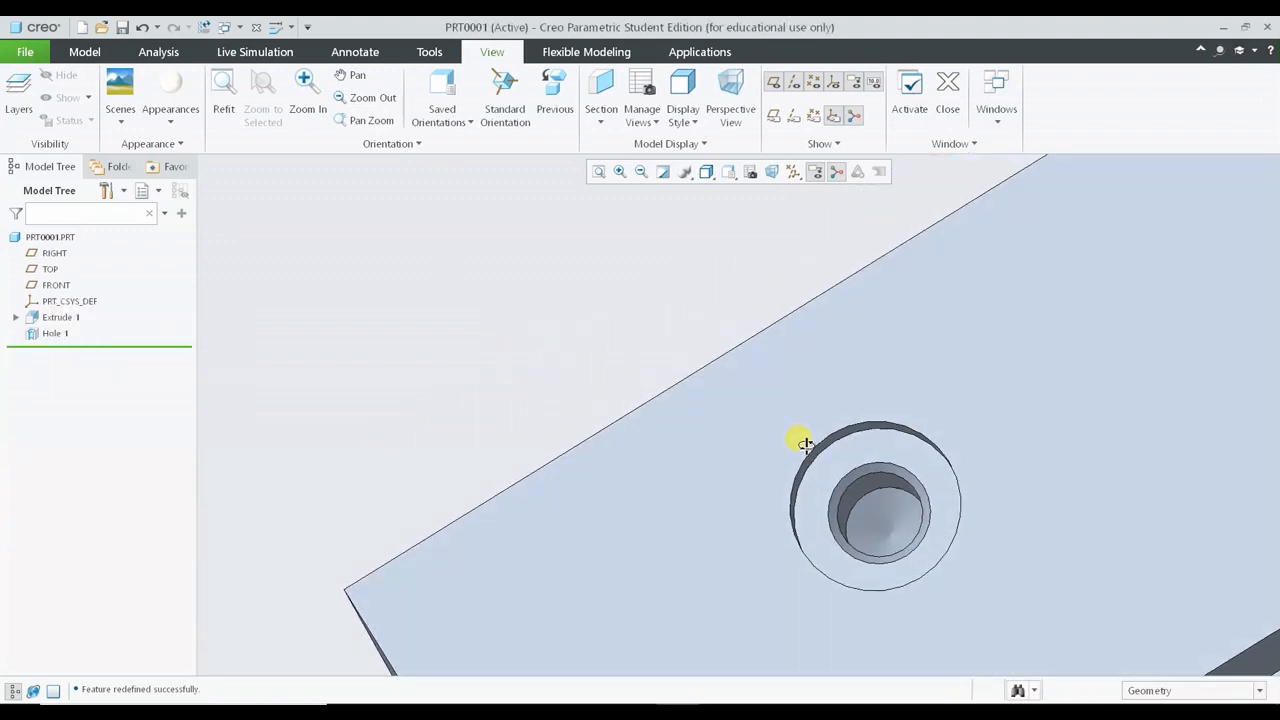